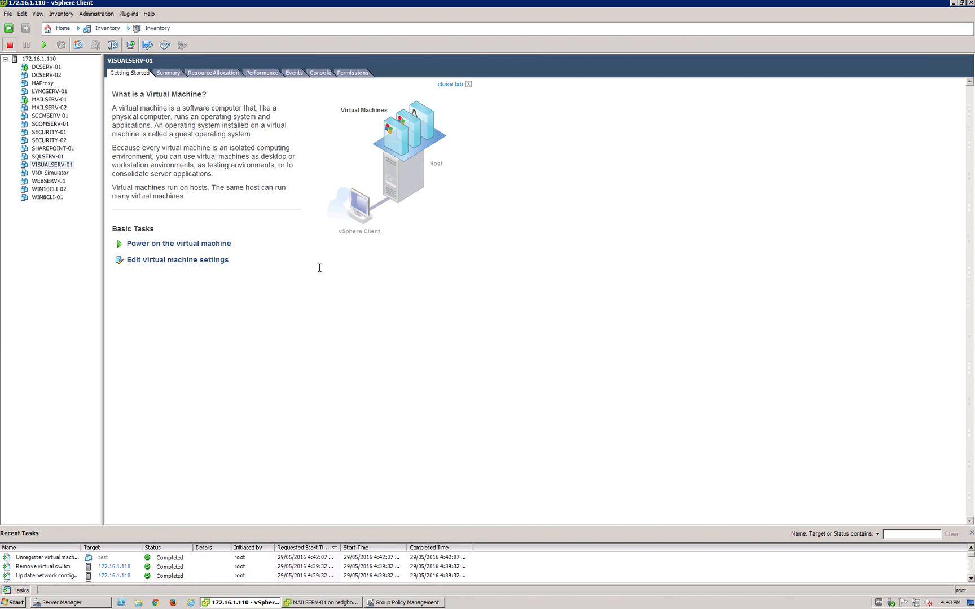
mouse_move(154, 82)
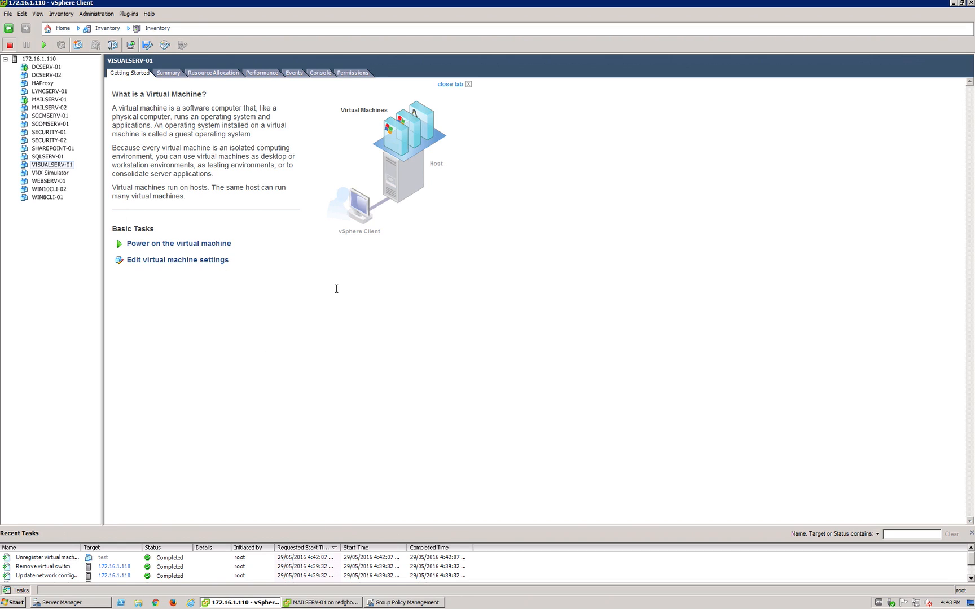
mouse_move(98, 85)
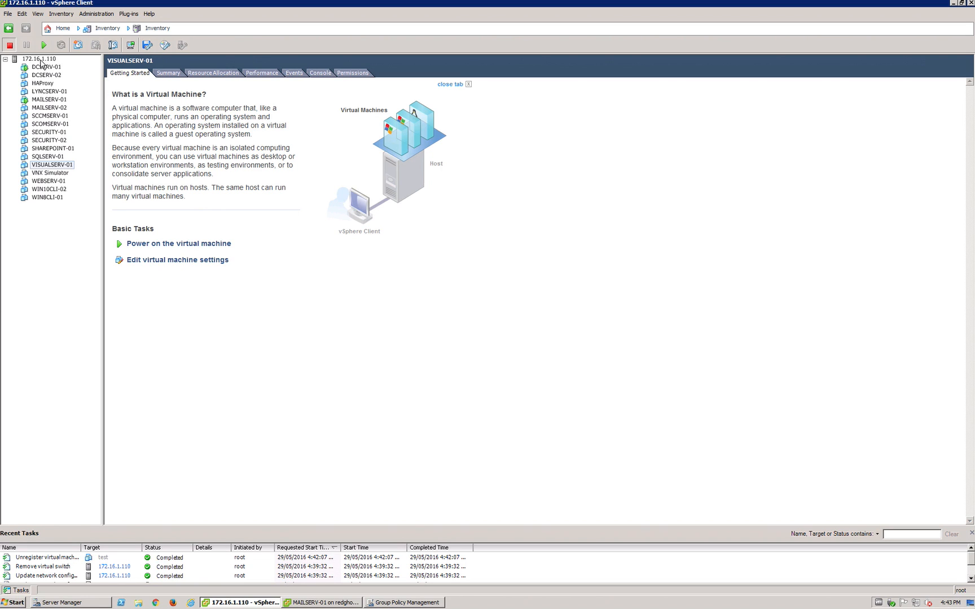
- Start an OVF template deployment using the 8.1.8-37119.ova package as source
left_click(7, 14)
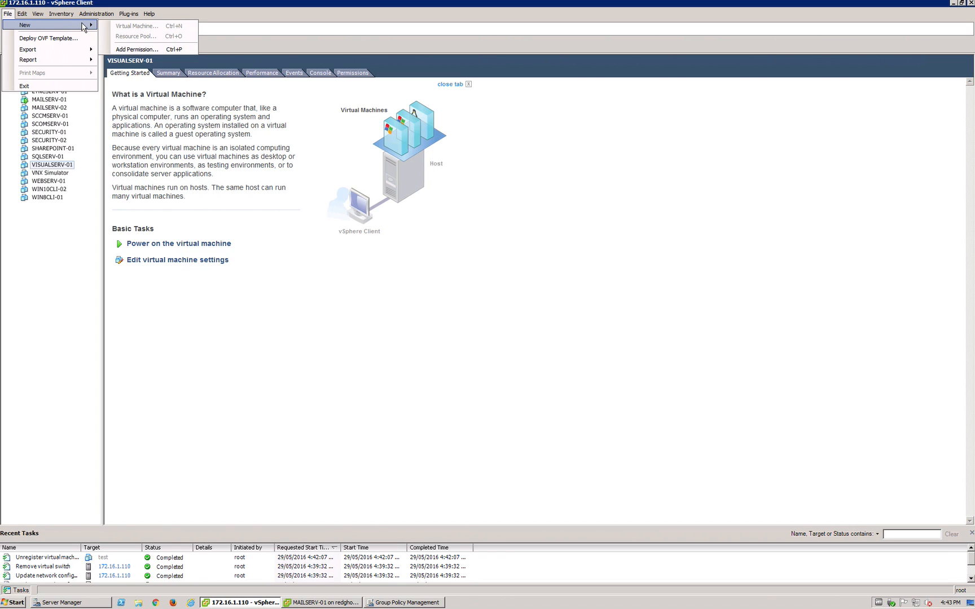
left_click(22, 13)
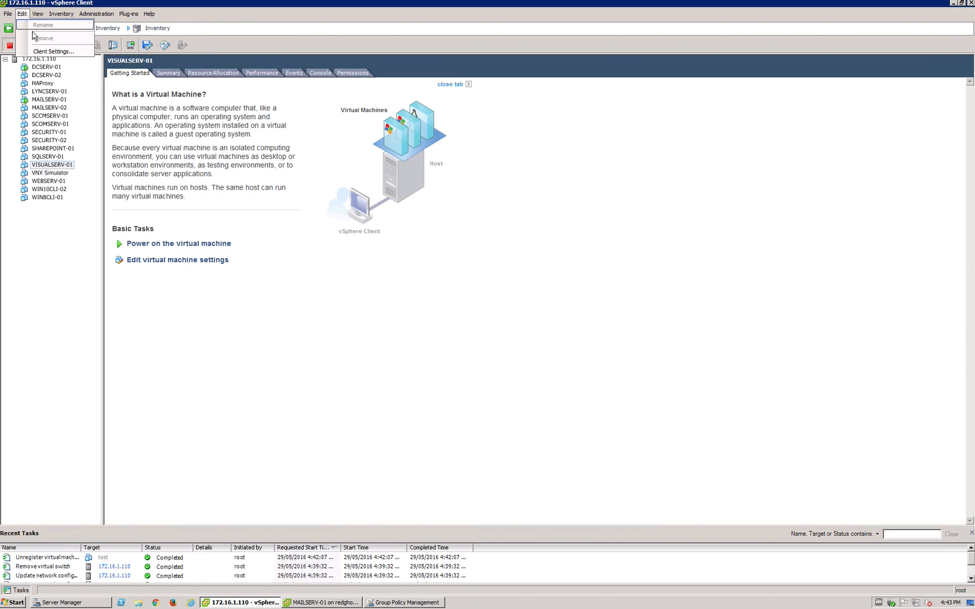
left_click(7, 14)
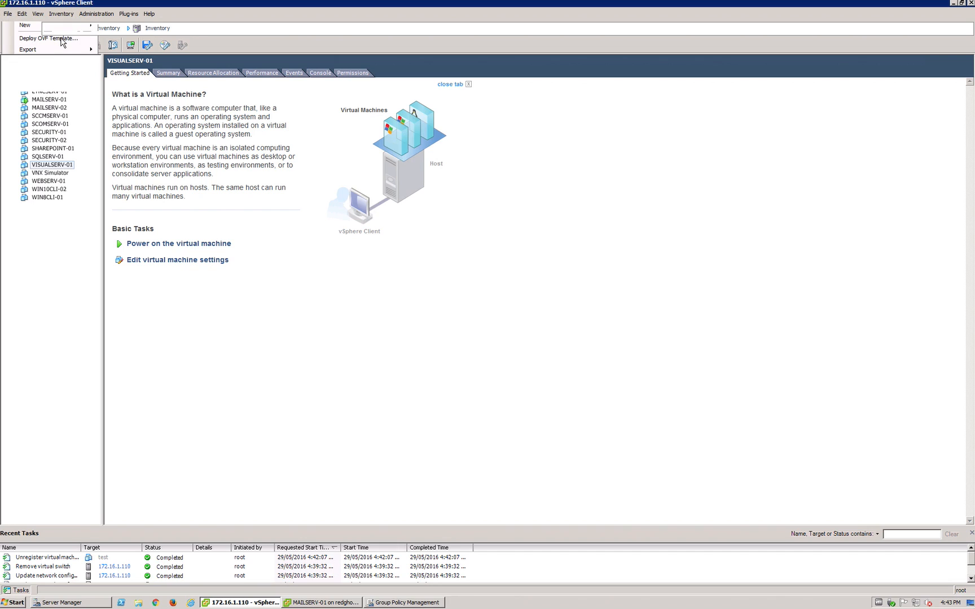
left_click(49, 38)
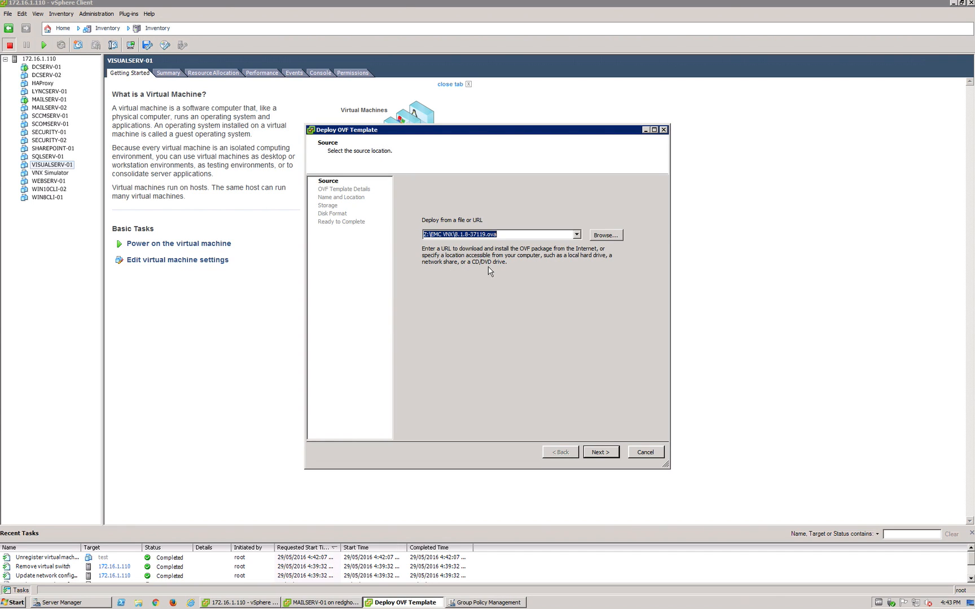
left_click(603, 235)
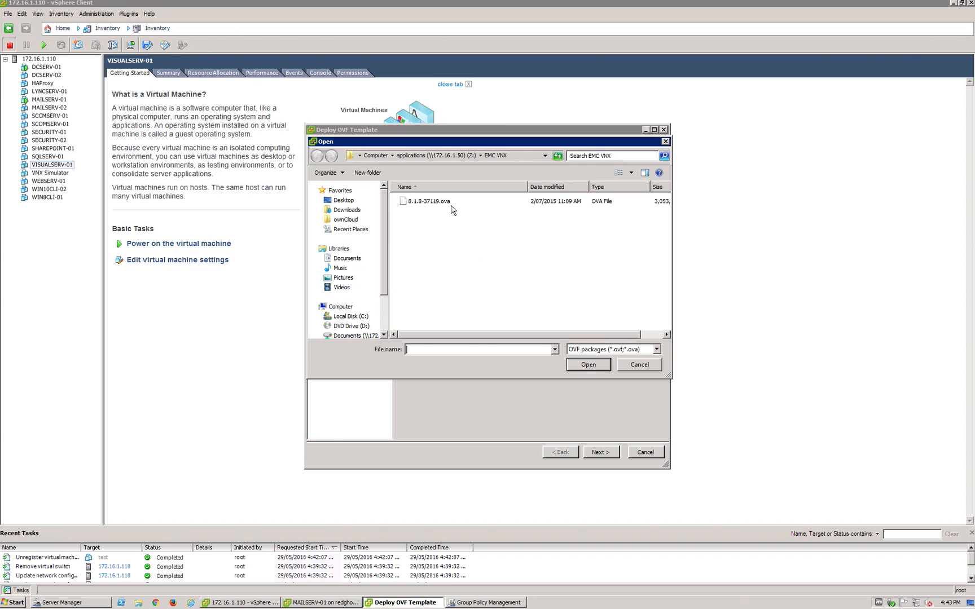
left_click(427, 201)
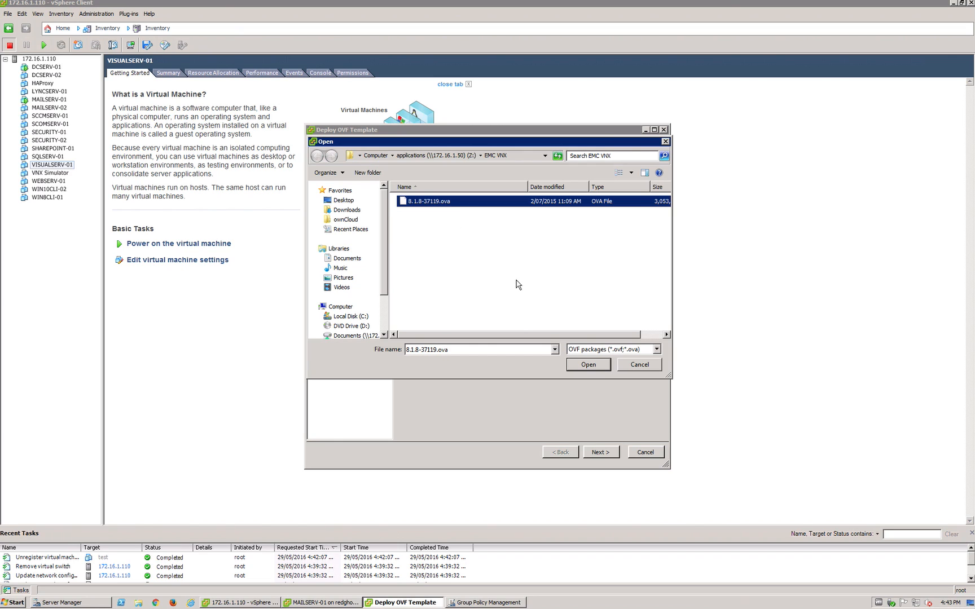
left_click(586, 365)
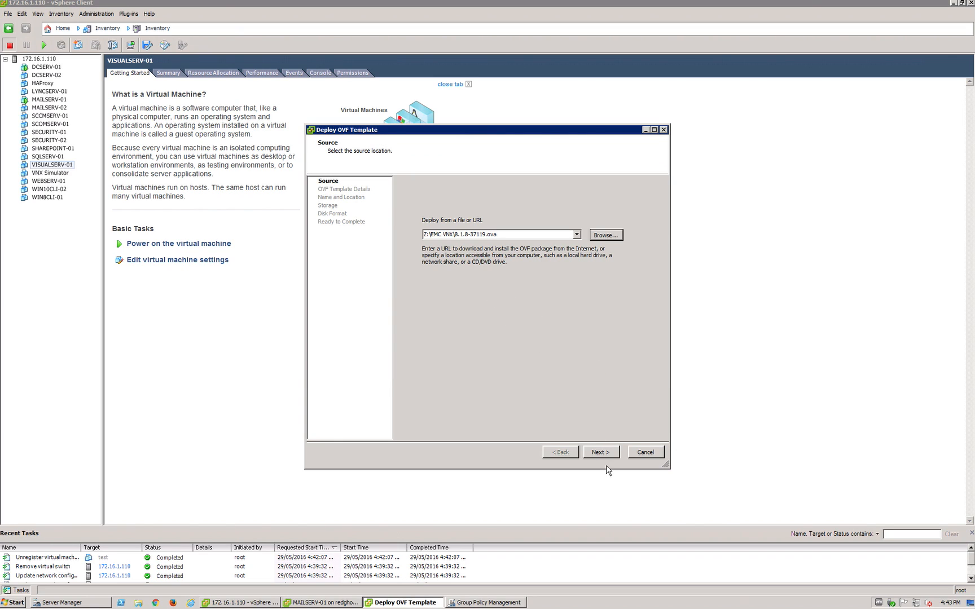
- Name the deployed machine test_VM and store it on the ReadyNAS datastore
left_click(600, 452)
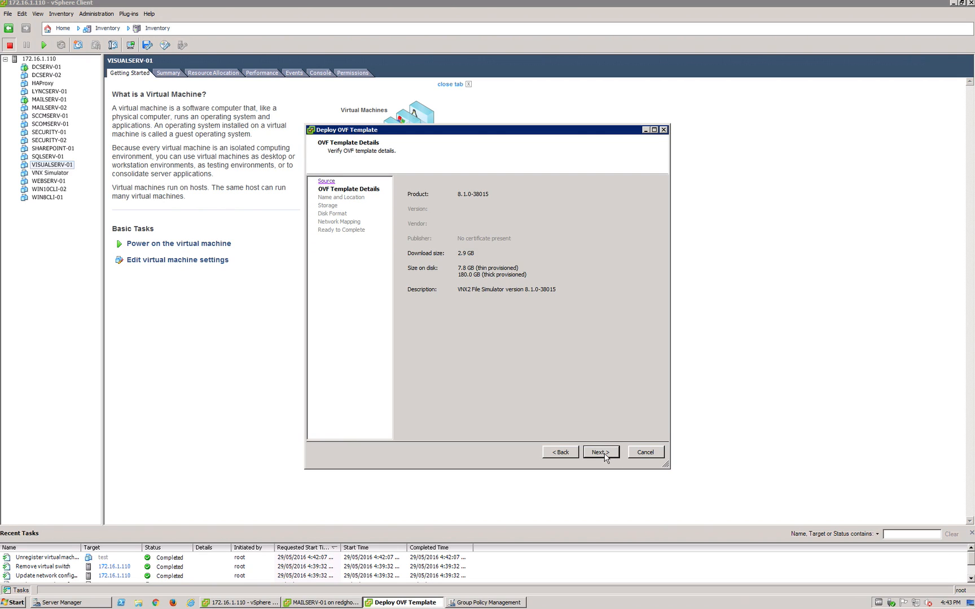
left_click(599, 452)
type("test_VM")
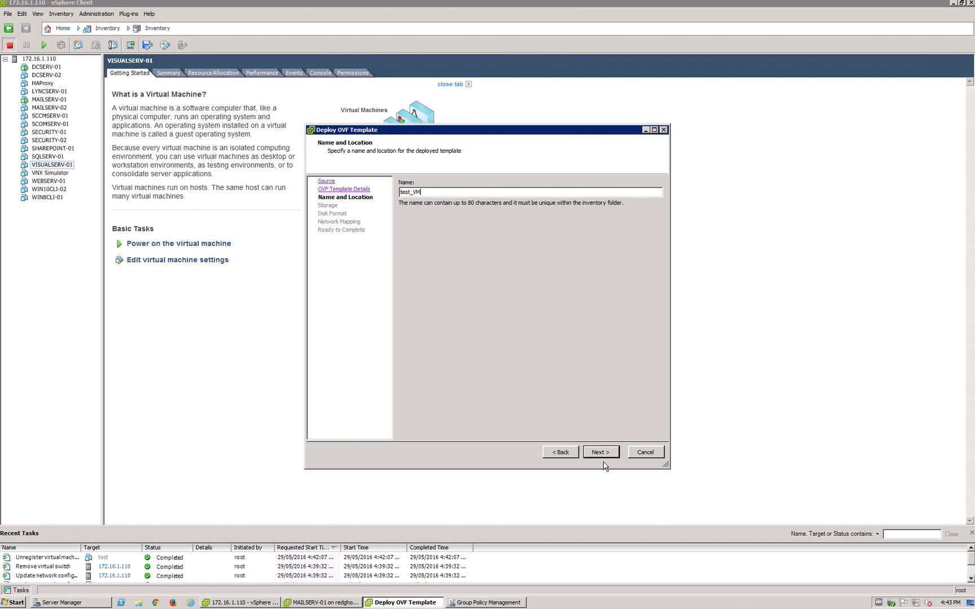
left_click(598, 451)
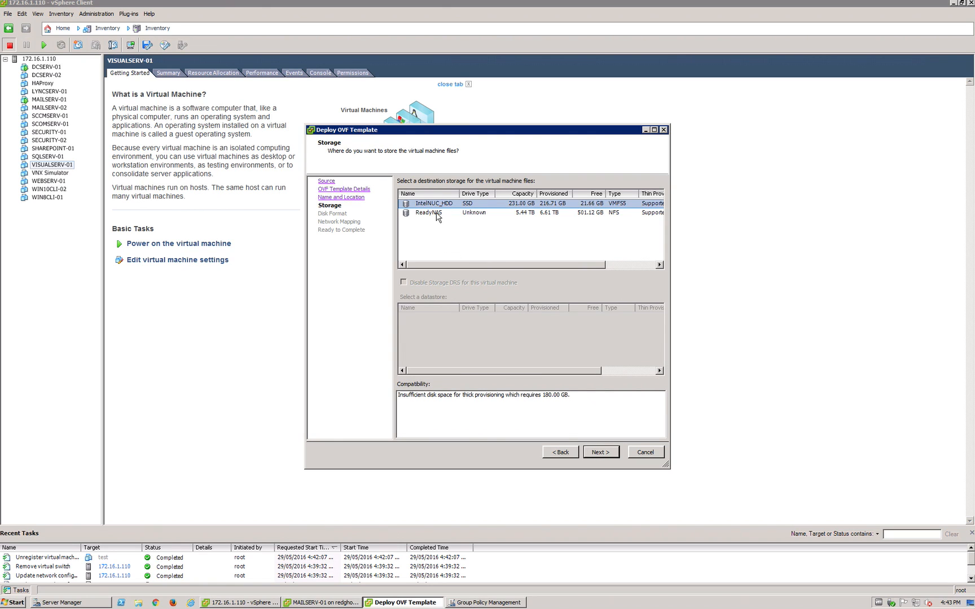
left_click(599, 452)
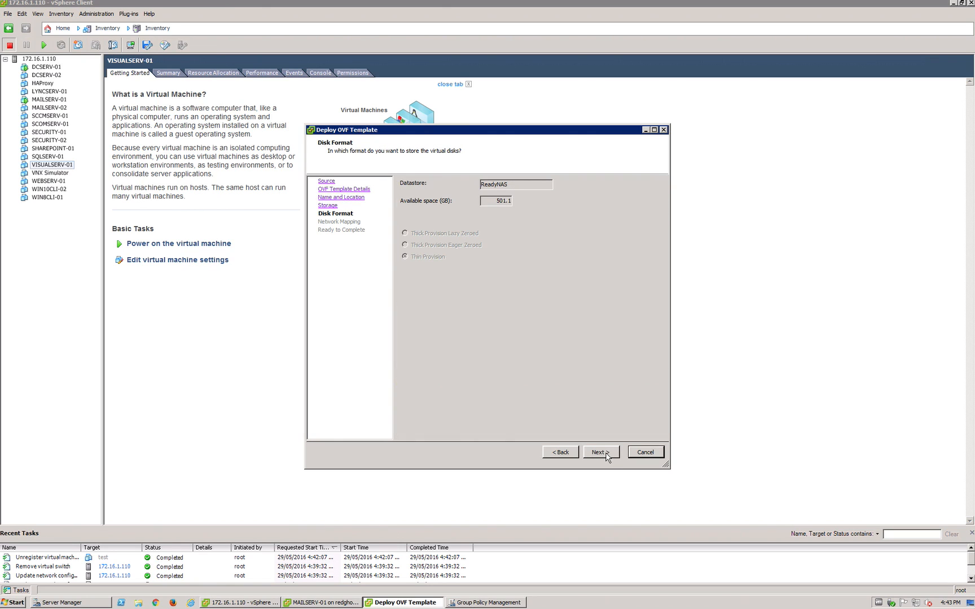
- Accept thin provisioning and finish the wizard so test_VM starts deploying
left_click(599, 452)
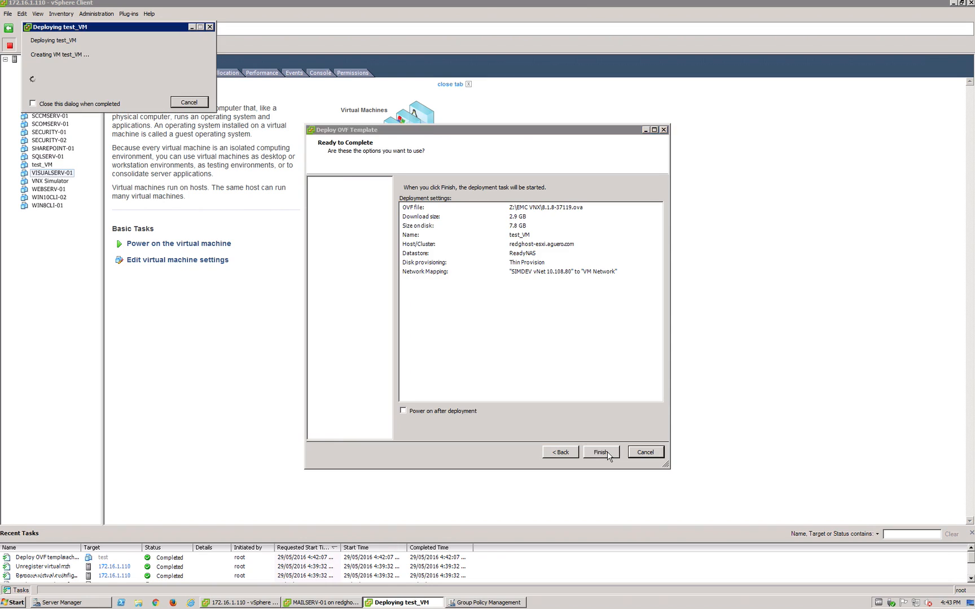
left_click(598, 452)
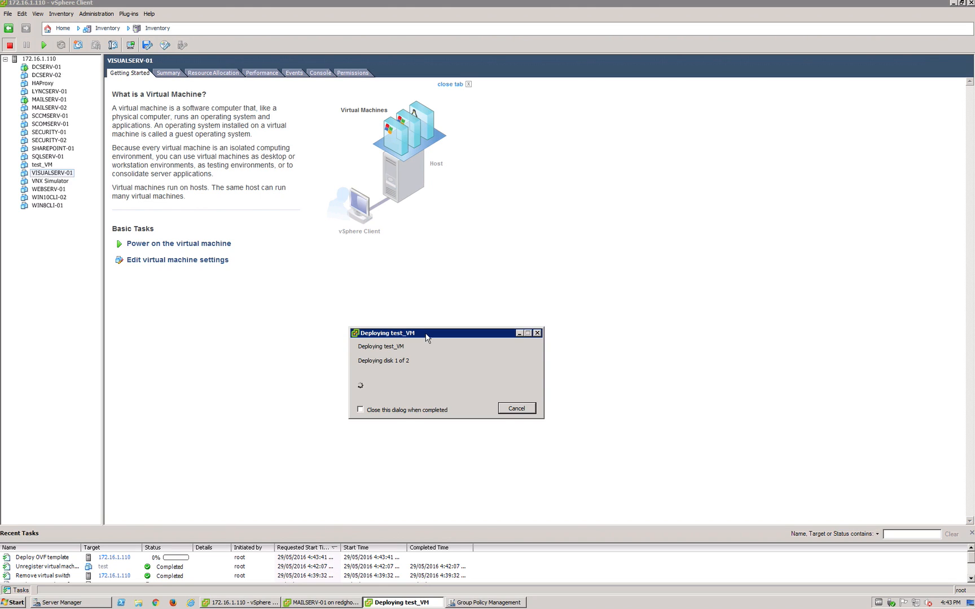
mouse_move(45, 164)
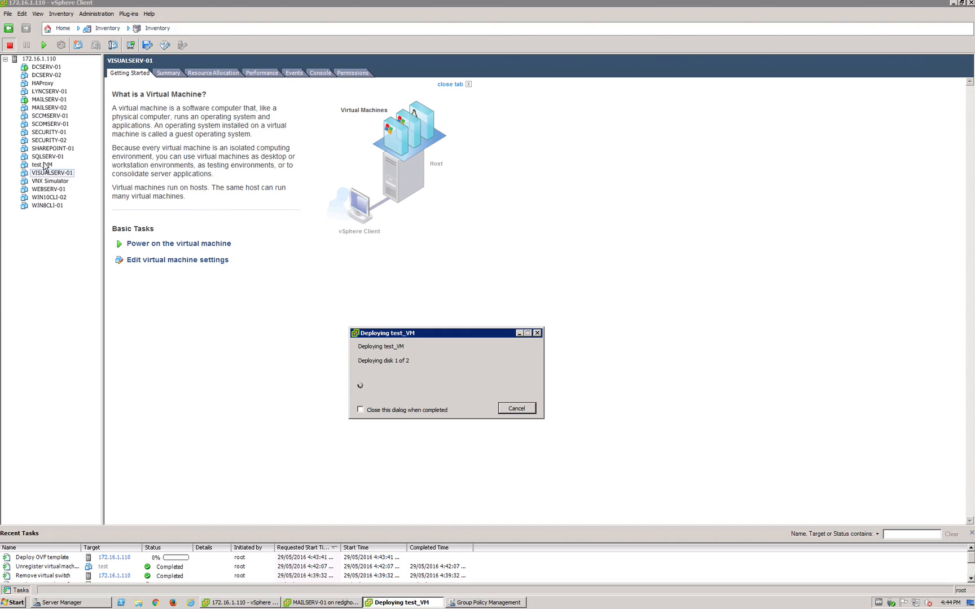
mouse_move(63, 178)
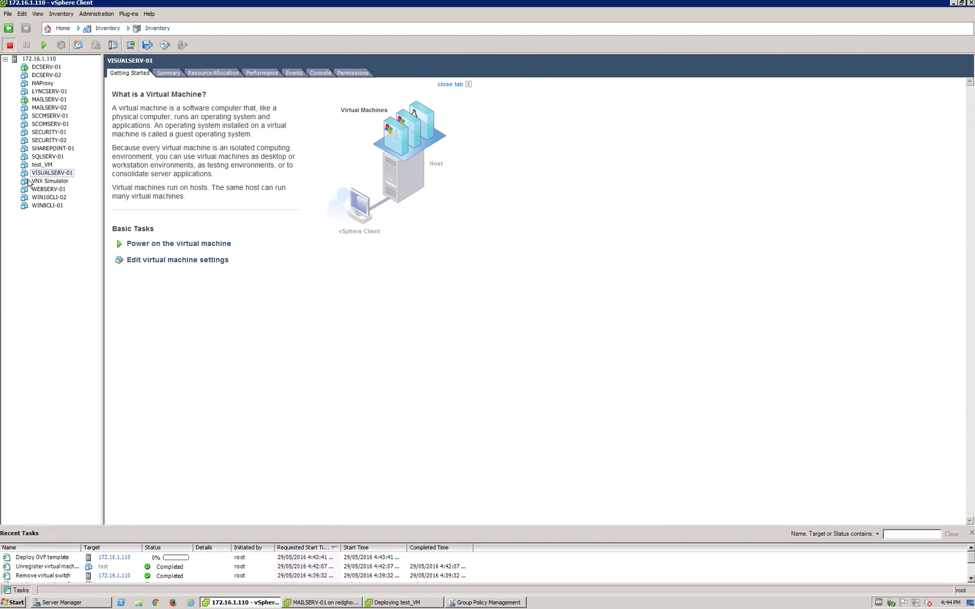
mouse_move(34, 65)
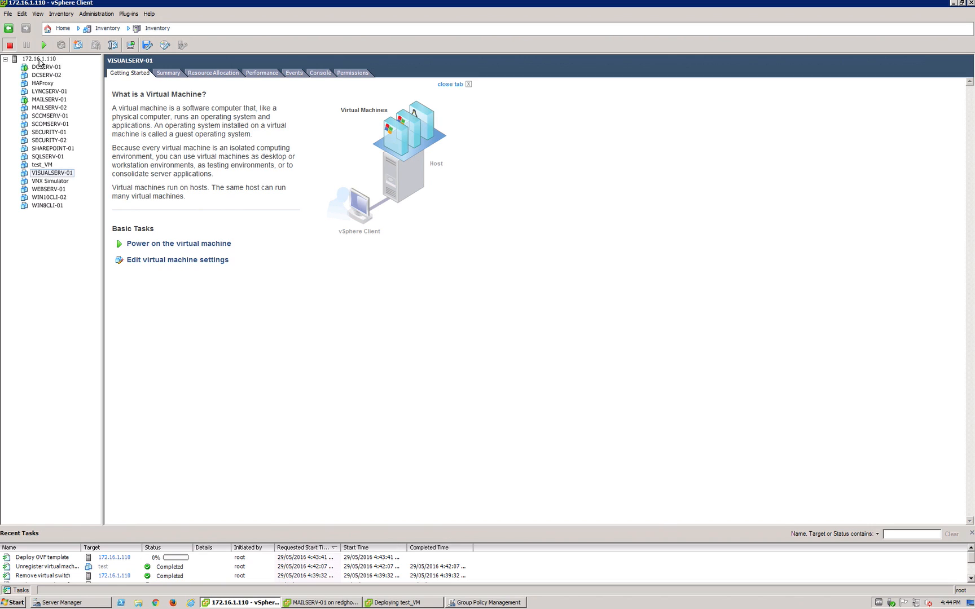
- Start a new virtual machine on the host with the typical configuration
right_click(39, 59)
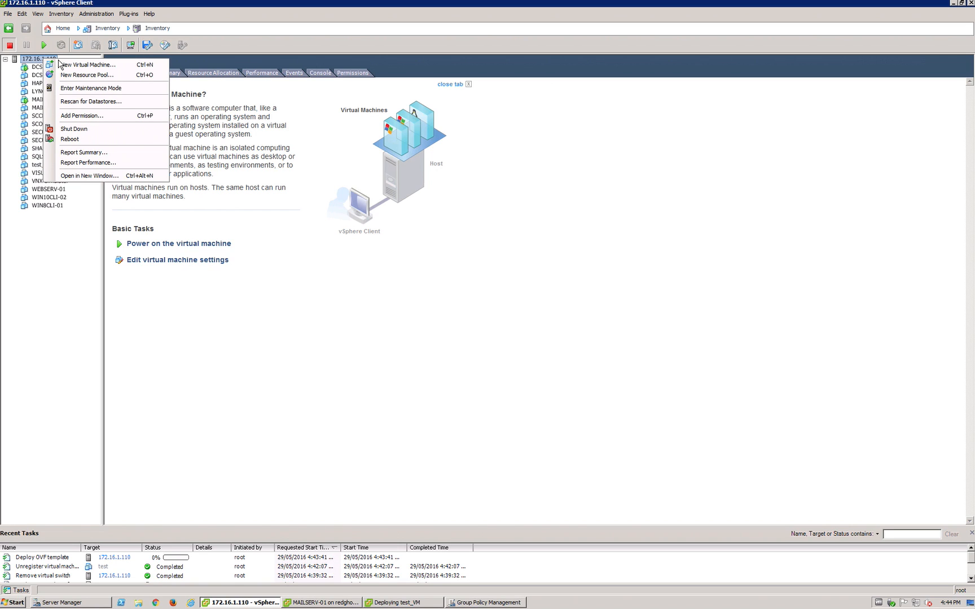
left_click(89, 65)
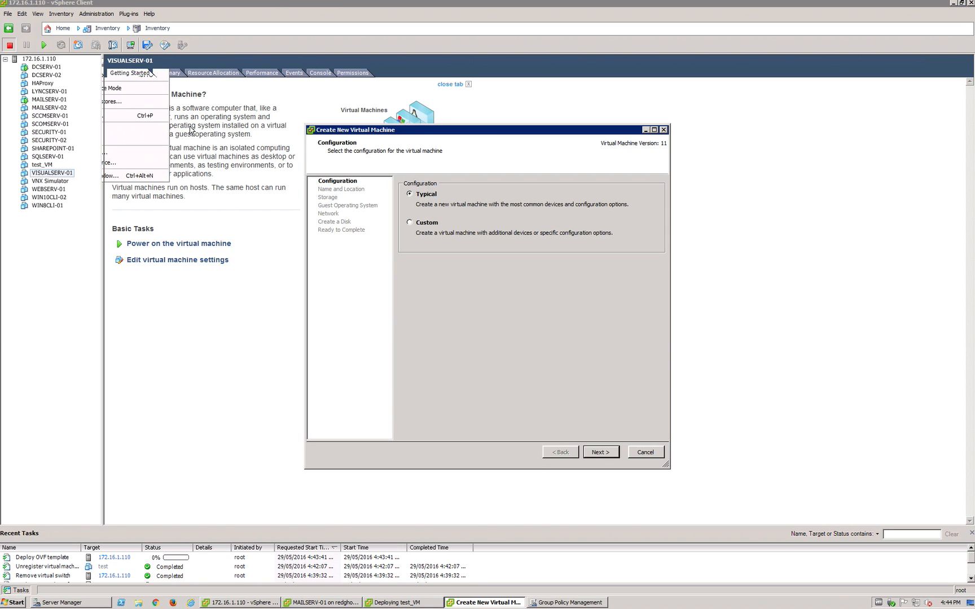
left_click(598, 452)
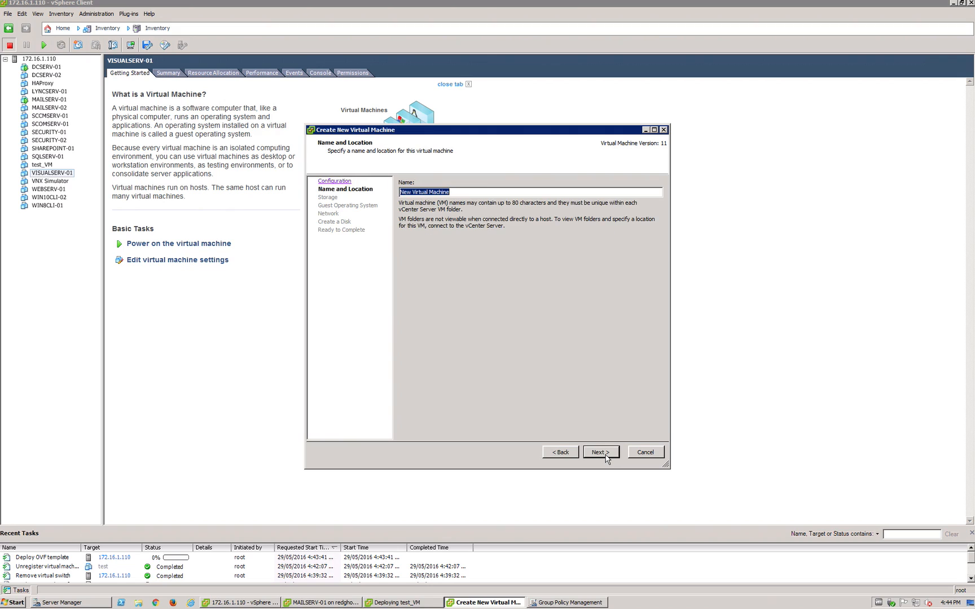
left_click(600, 452)
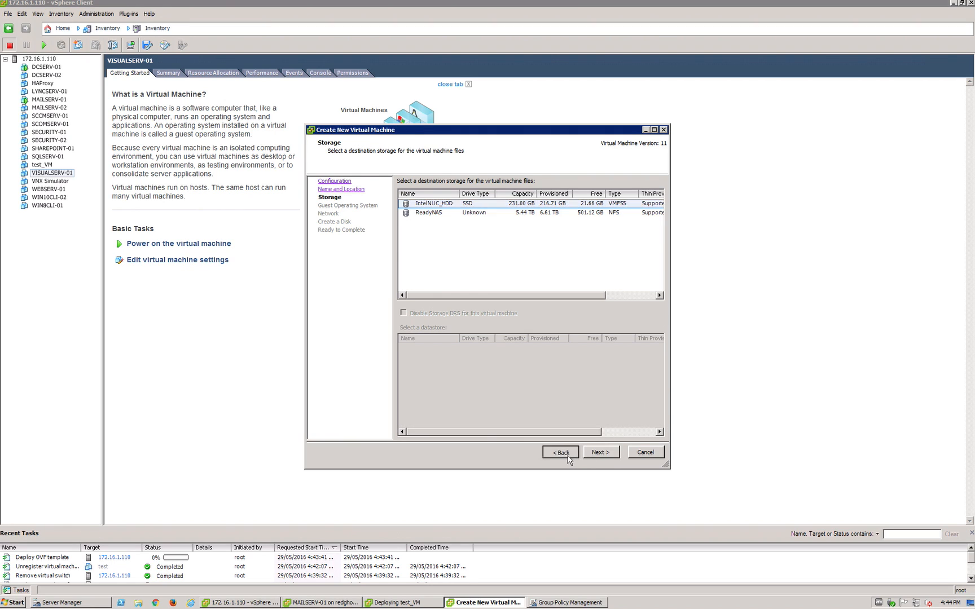
- Name it 'another test vm' on ReadyNAS with Windows guest and 40 GB thin disk
left_click(559, 452)
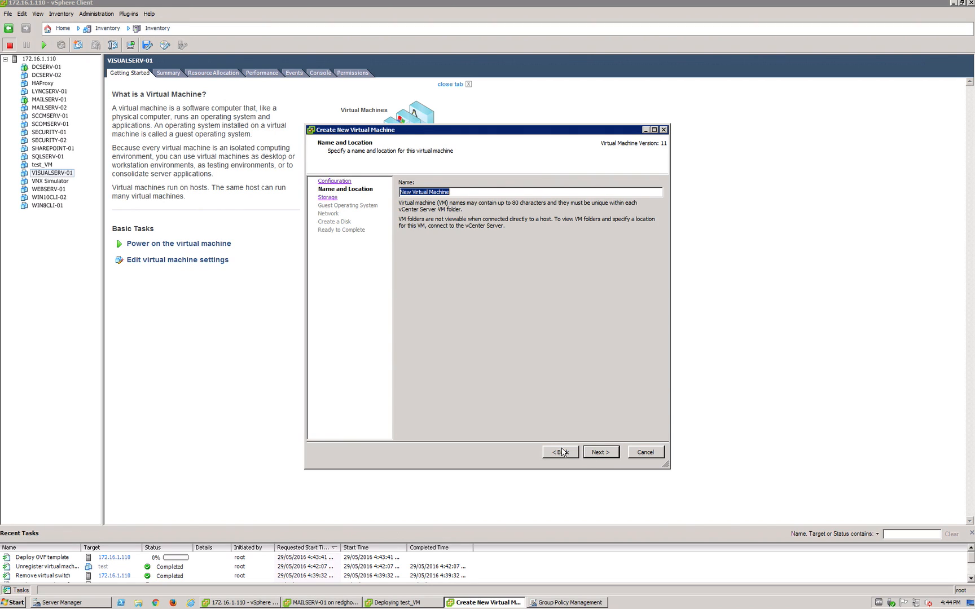
type("another test vm")
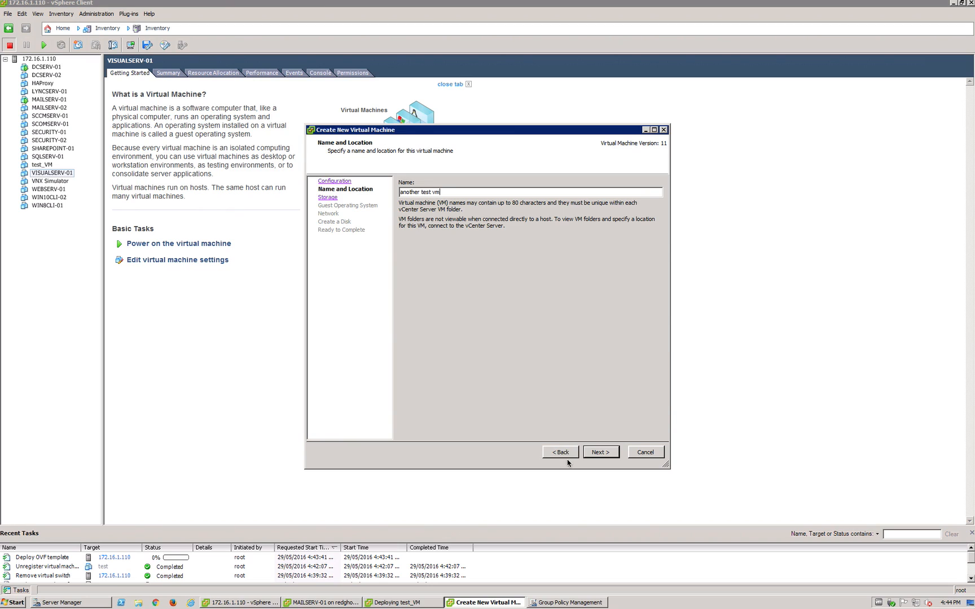
left_click(599, 452)
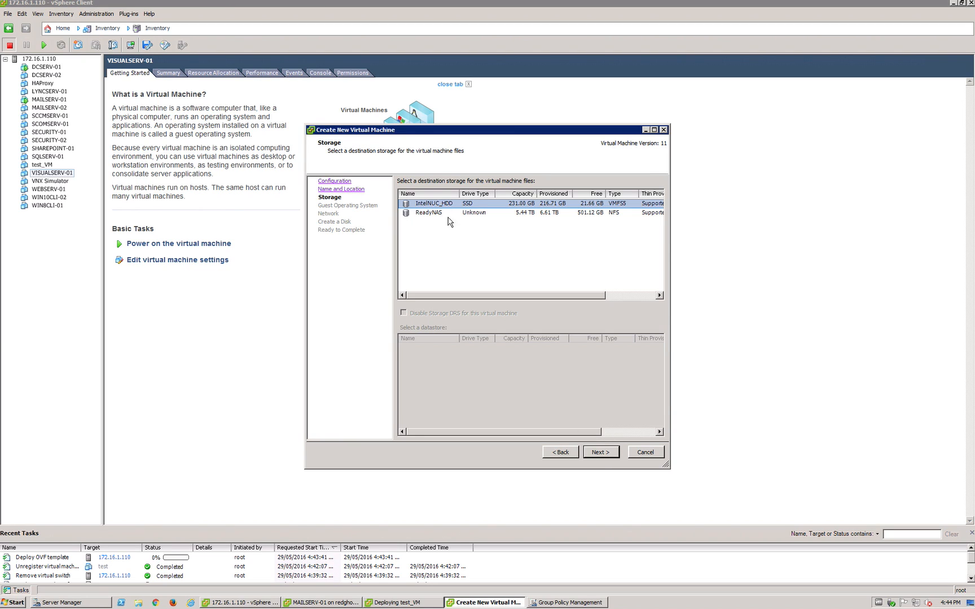
left_click(599, 452)
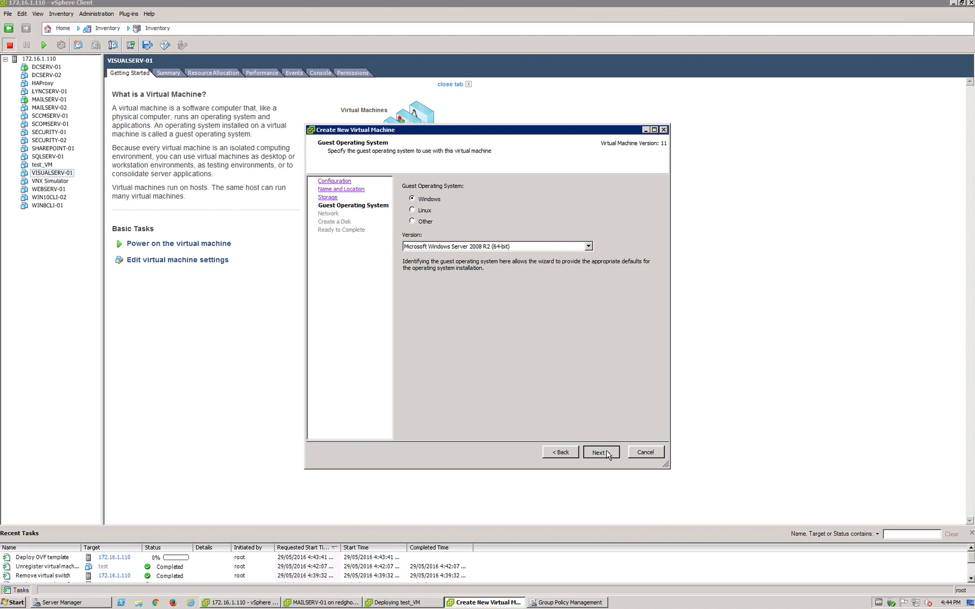
left_click(599, 451)
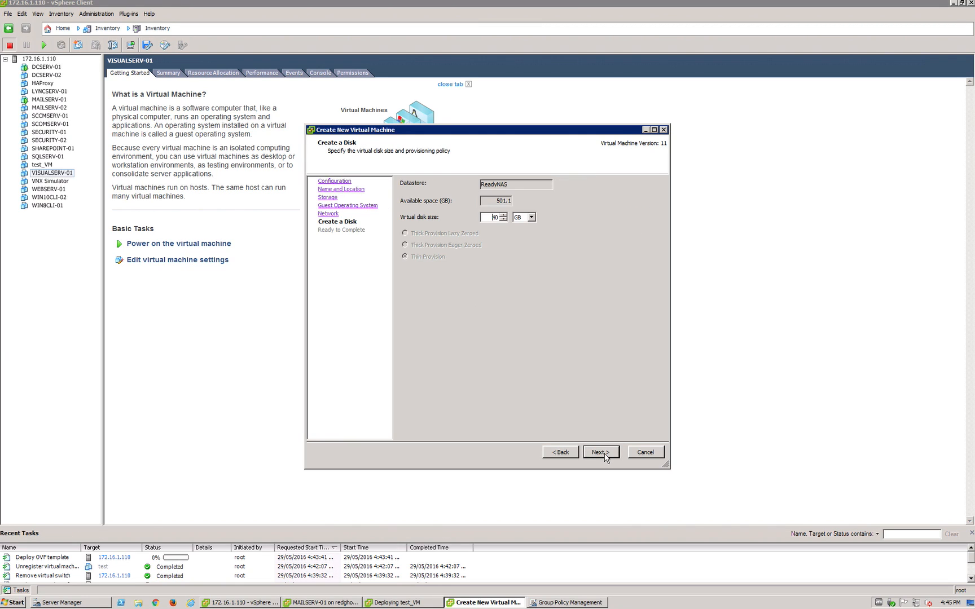
left_click(600, 452)
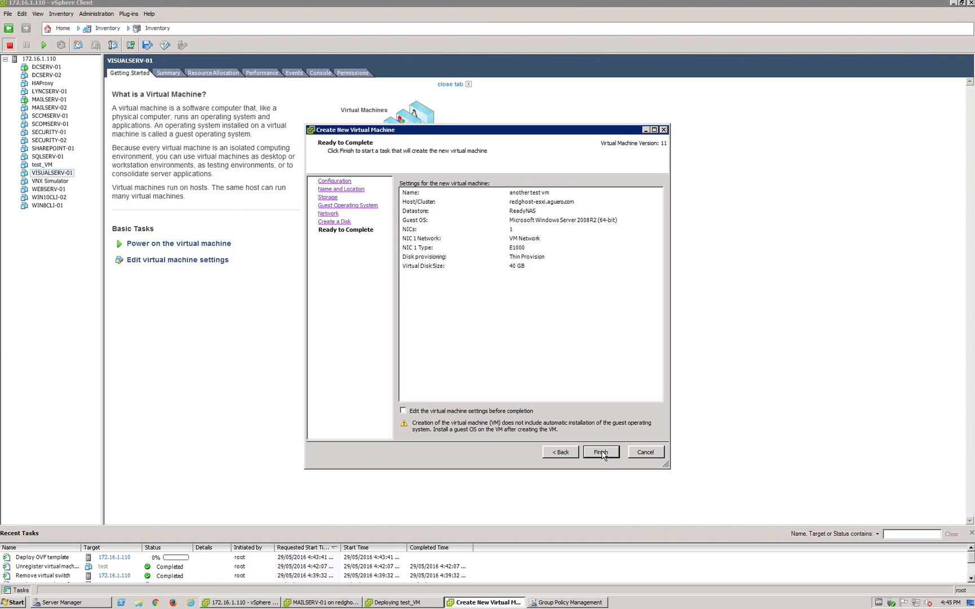
left_click(600, 452)
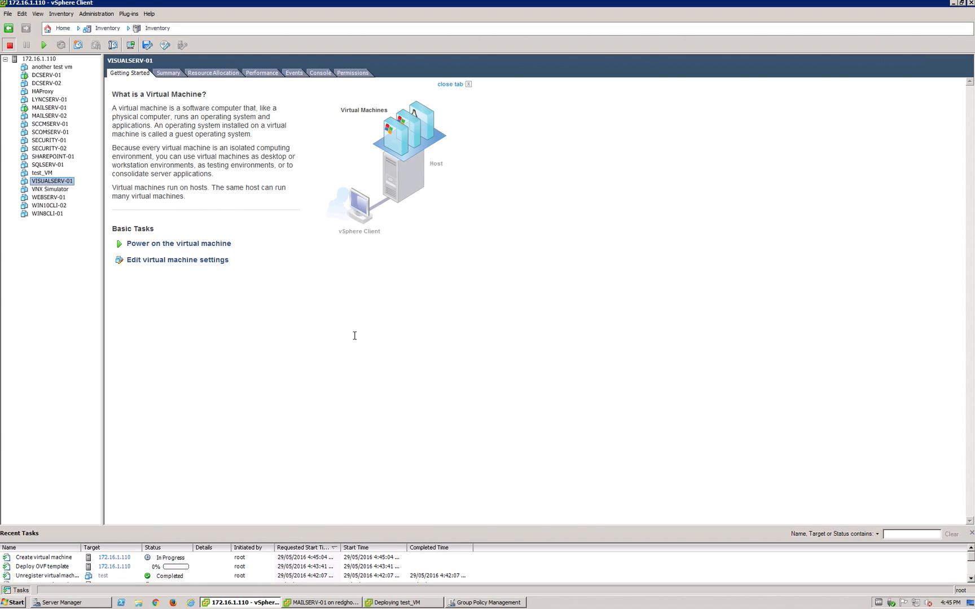
mouse_move(330, 323)
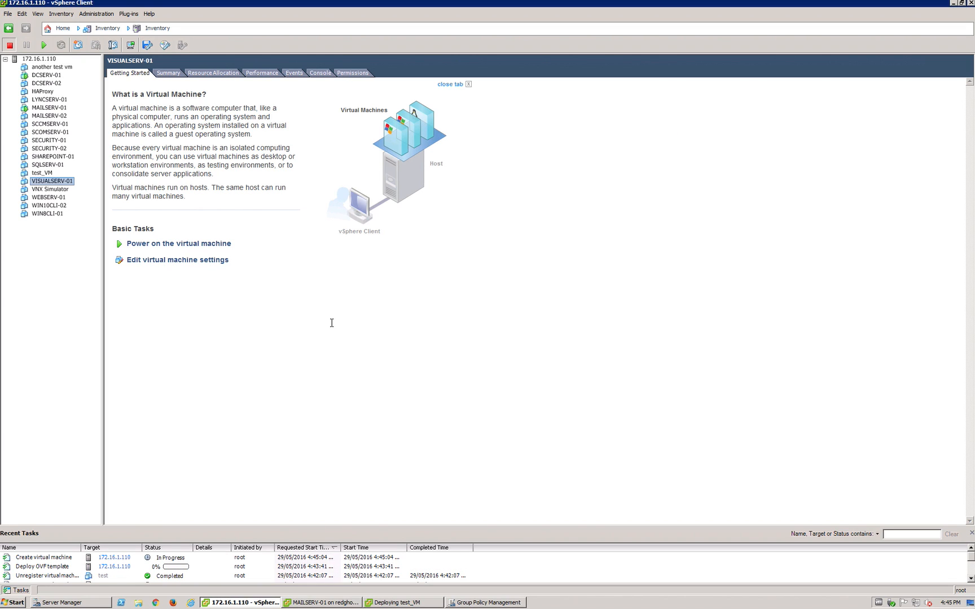
mouse_move(282, 306)
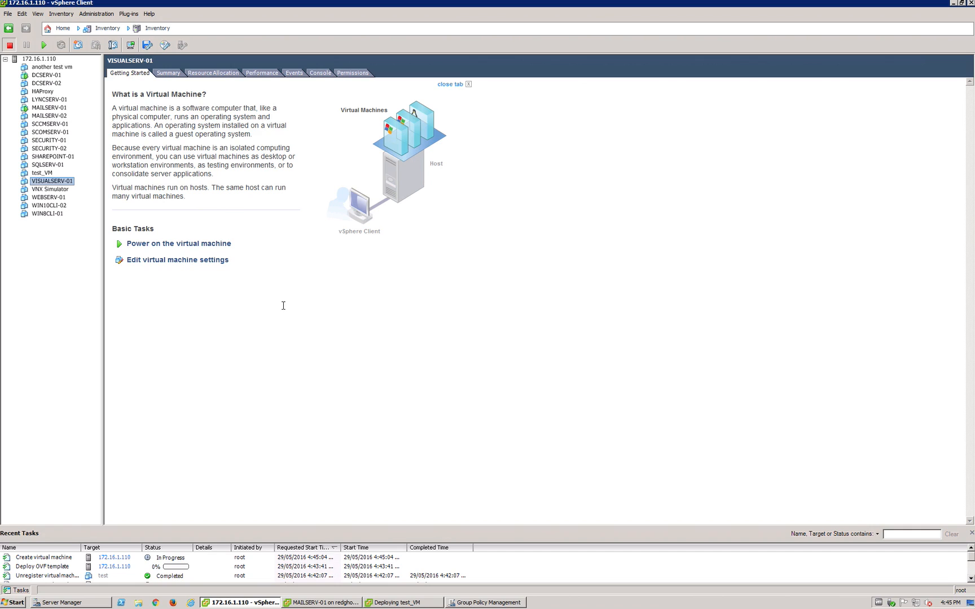
mouse_move(57, 67)
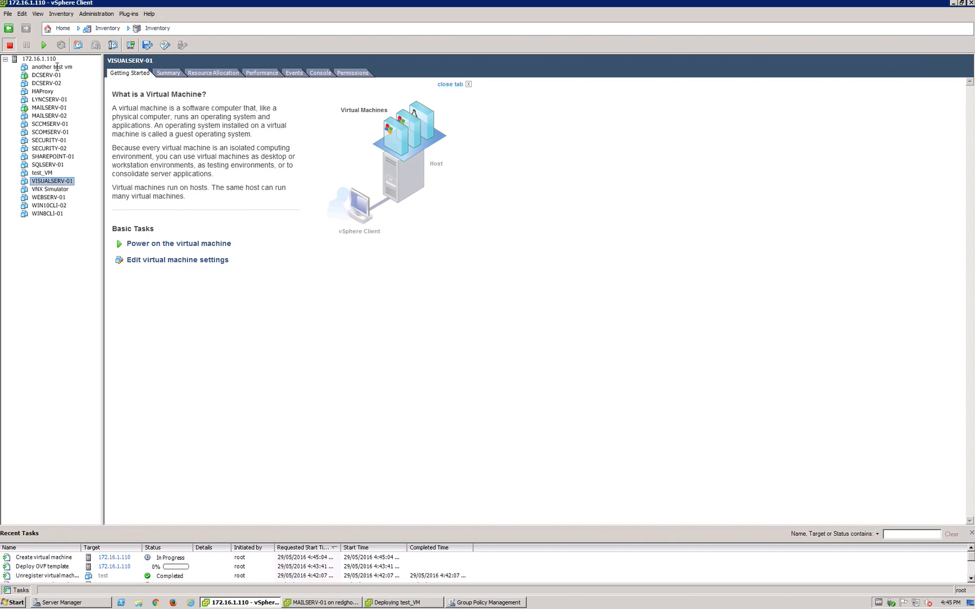
- Select 'another test vm' and check the creation and test_VM OVF deployment tasks
left_click(52, 67)
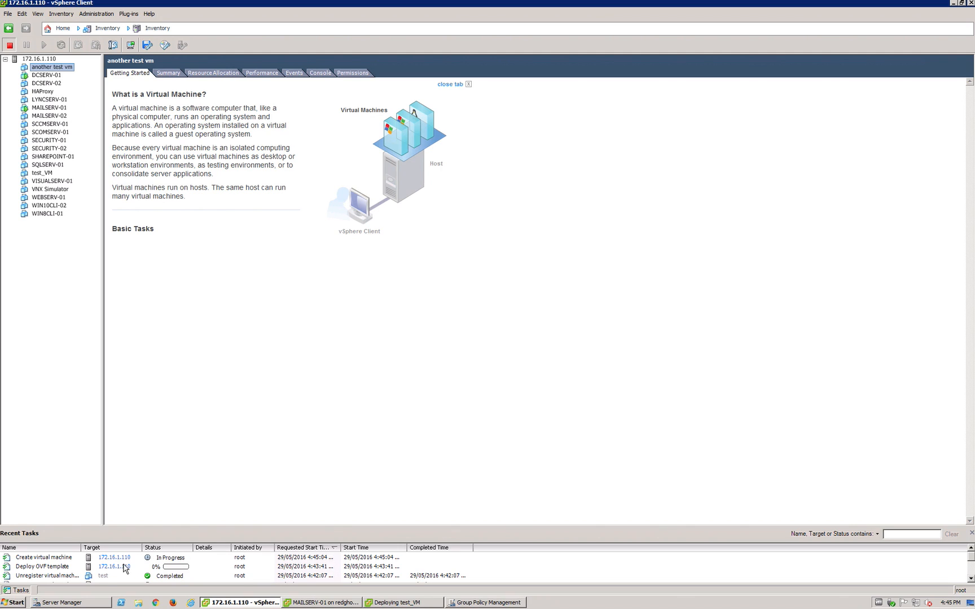
left_click(44, 557)
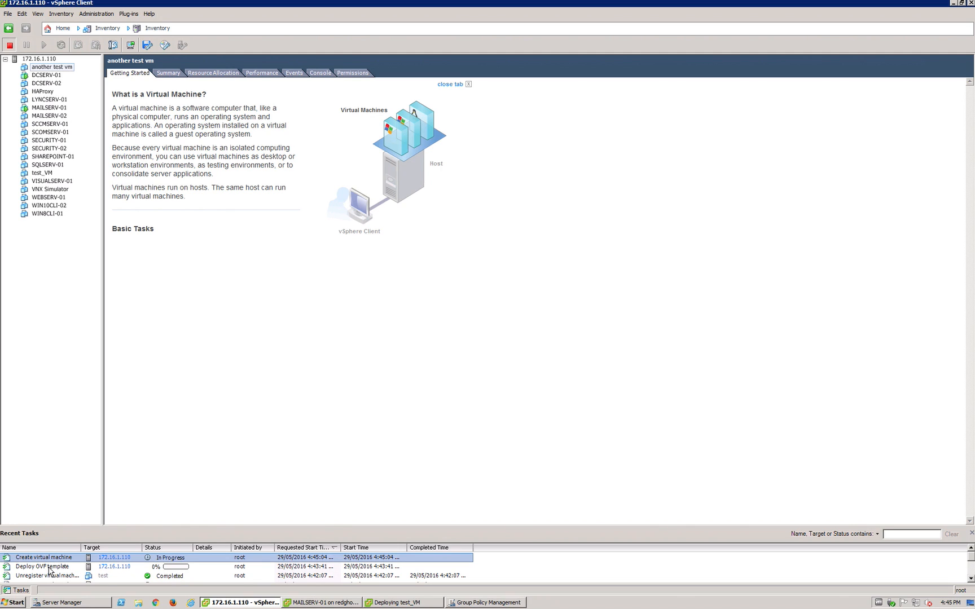
left_click(44, 566)
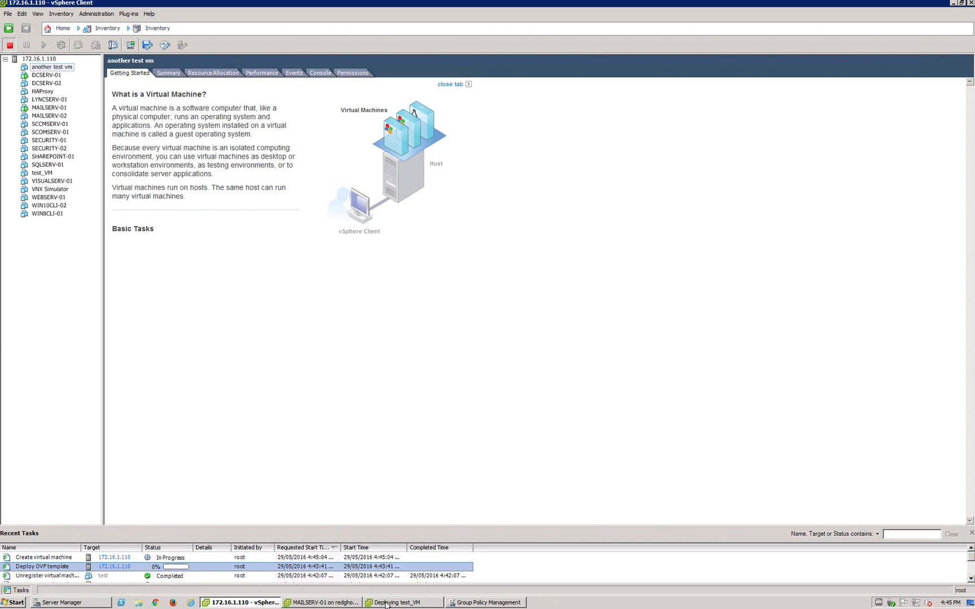
mouse_move(488, 356)
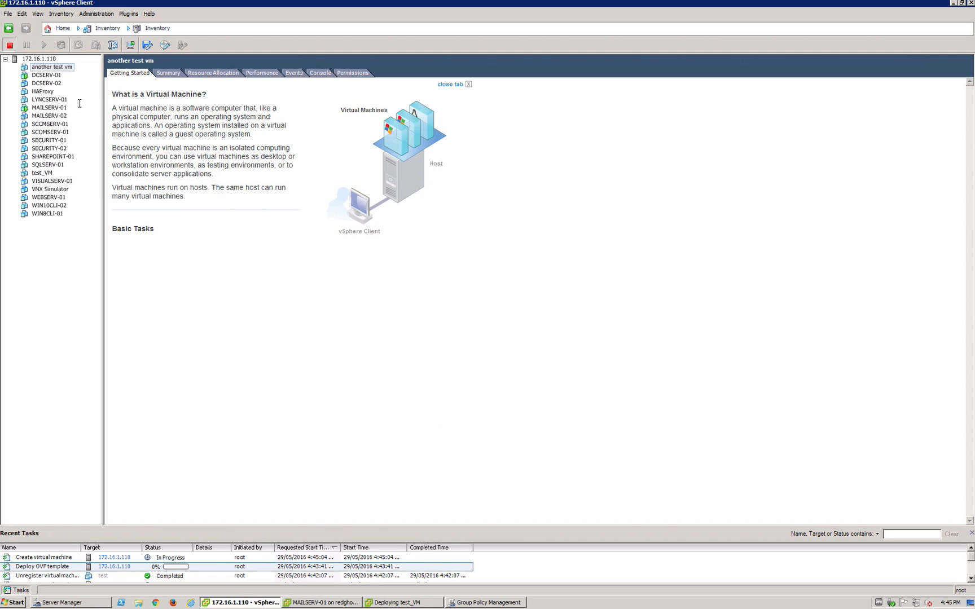
mouse_move(435, 282)
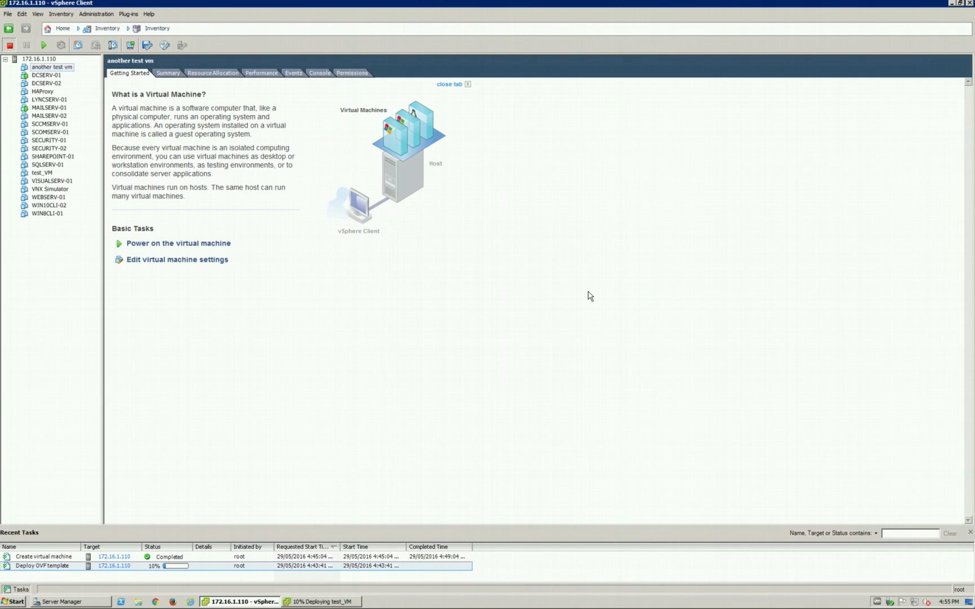
mouse_move(164, 566)
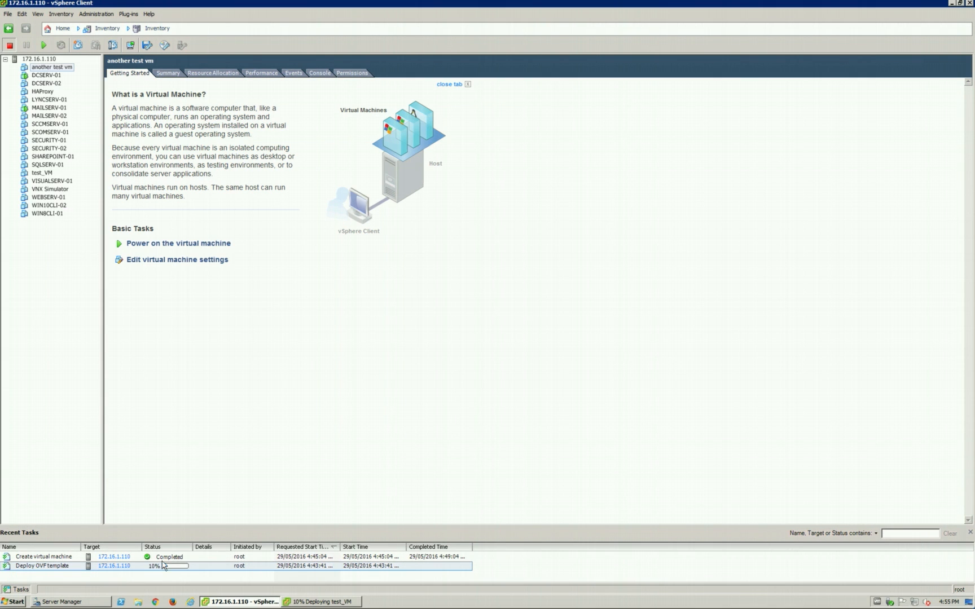
left_click(43, 556)
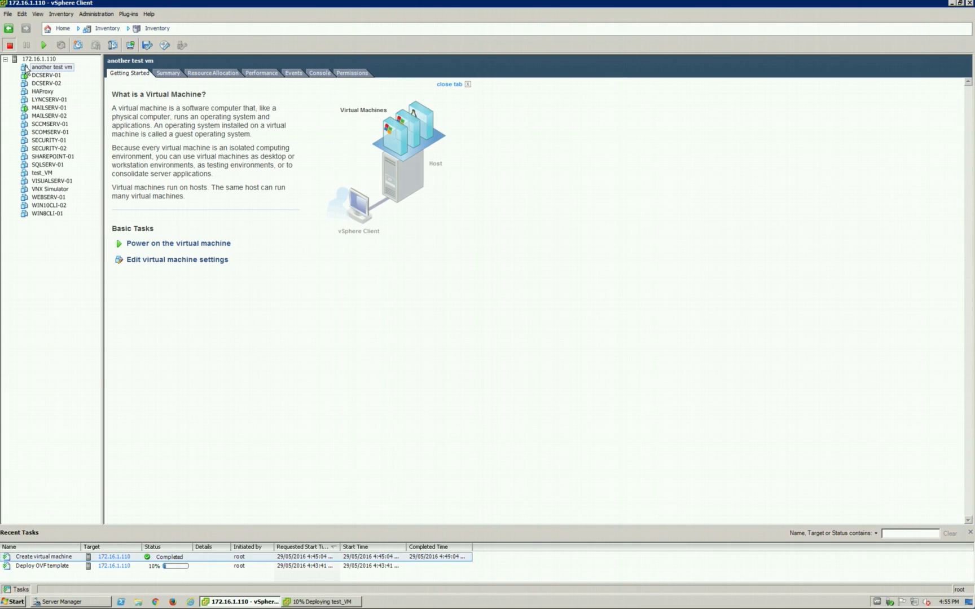
- Remove Hard disk 1 from 'another test vm', deleting its files from disk
right_click(51, 67)
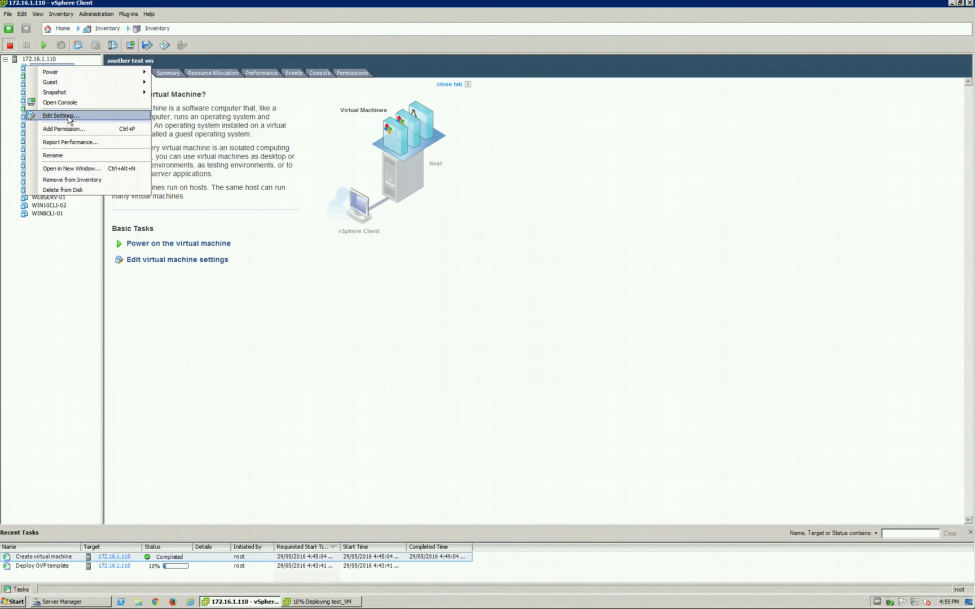
left_click(60, 115)
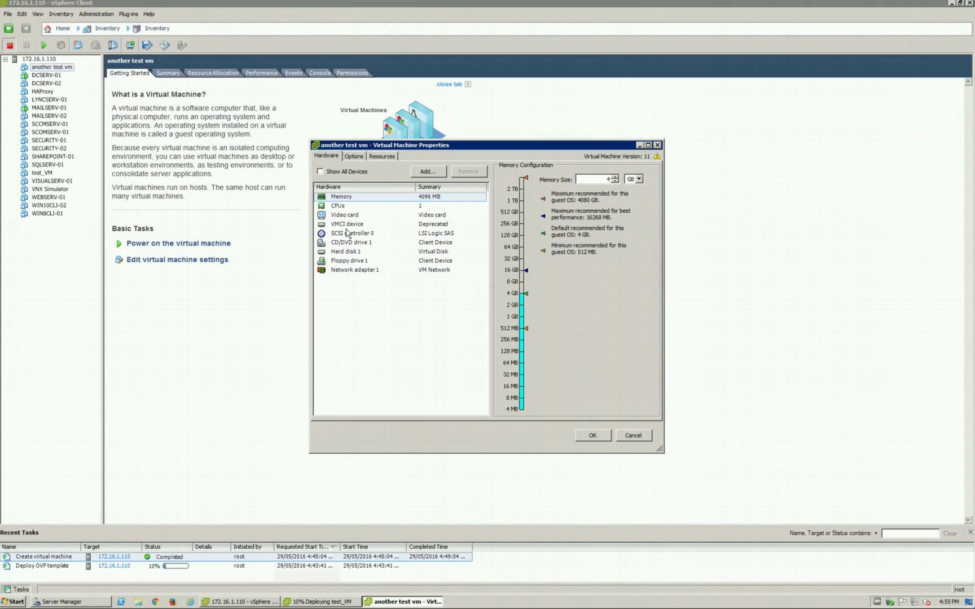
left_click(346, 252)
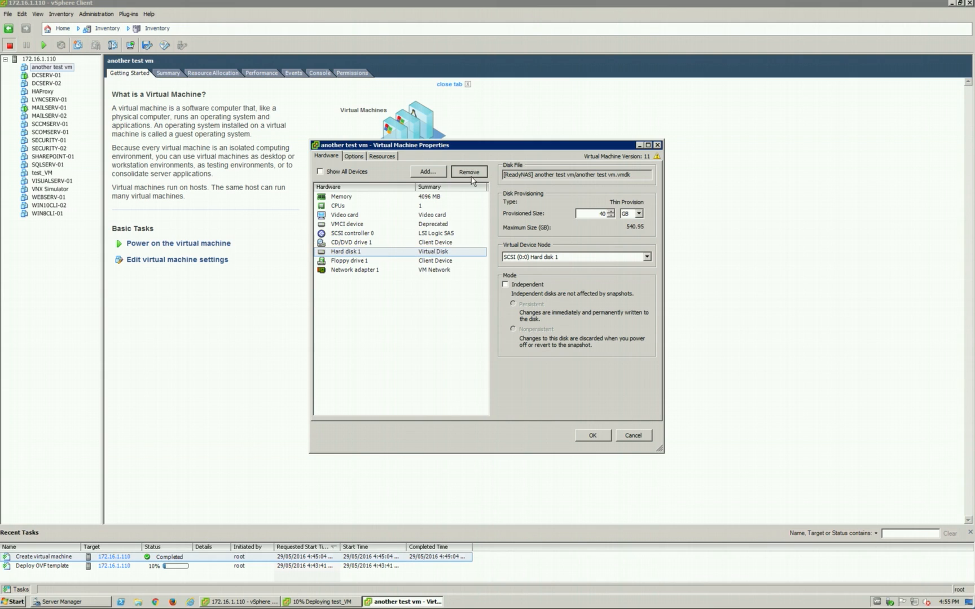
left_click(468, 172)
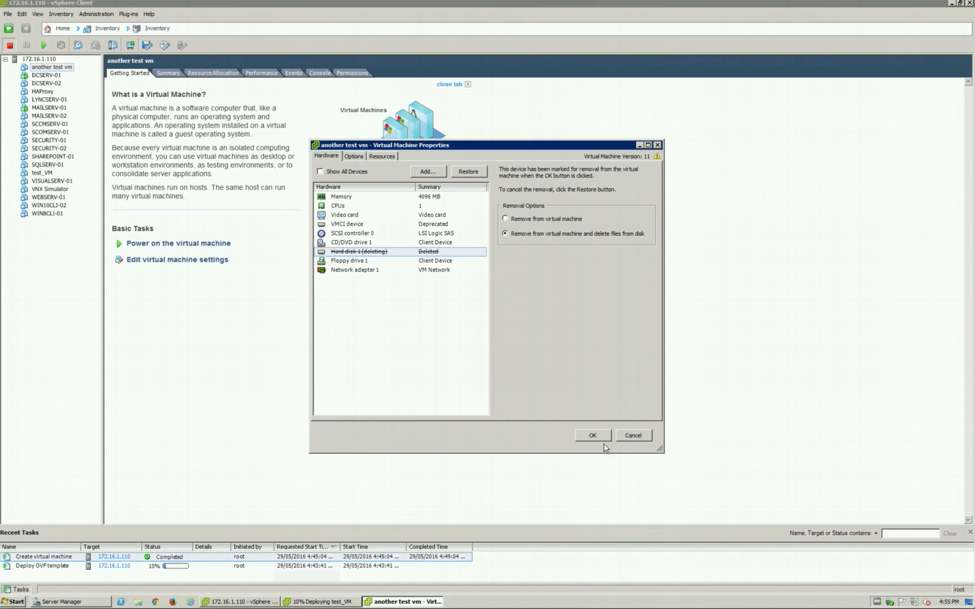
left_click(591, 435)
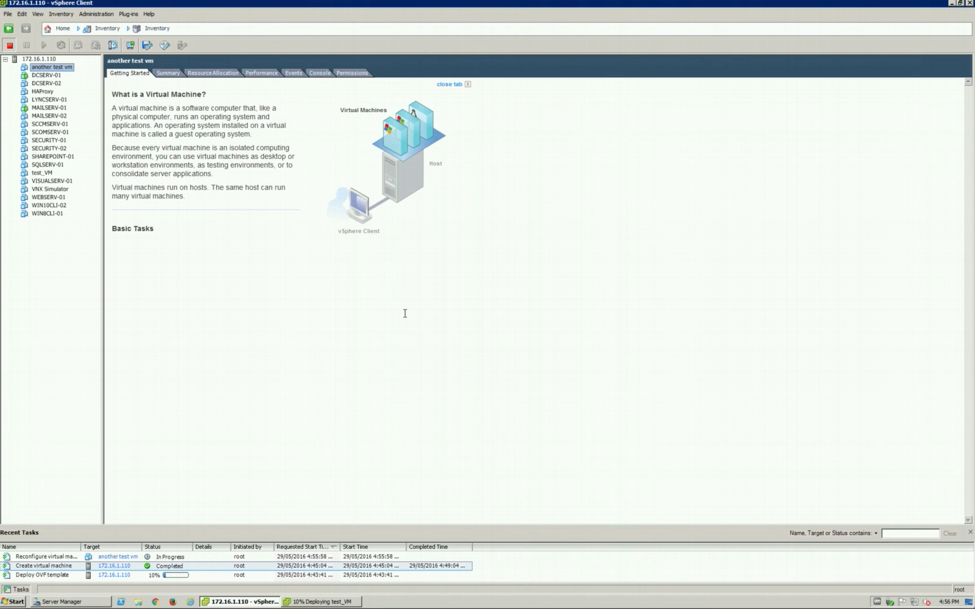
mouse_move(268, 320)
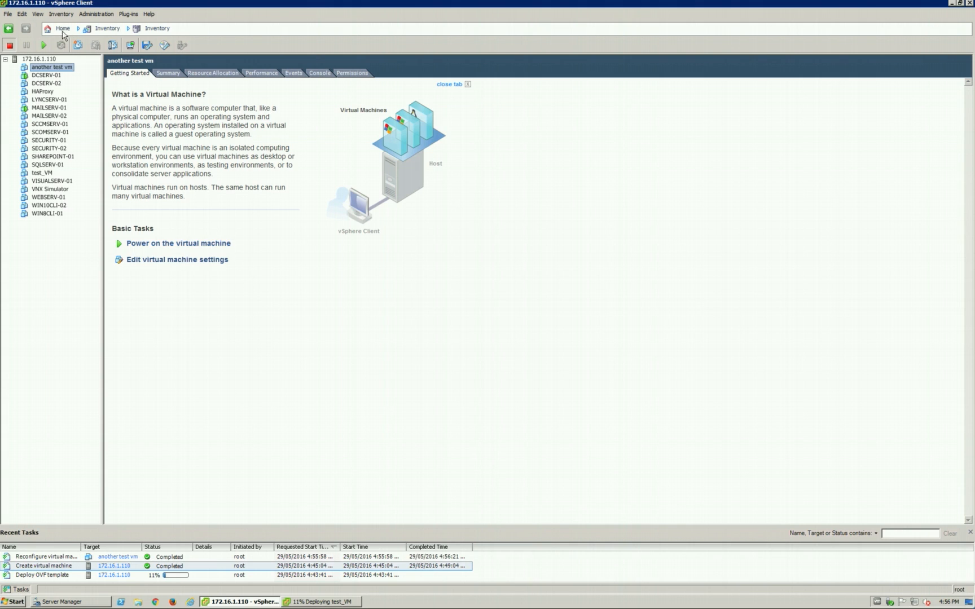
- In the VM's settings, add a Hard Disk using an existing virtual disk
right_click(51, 67)
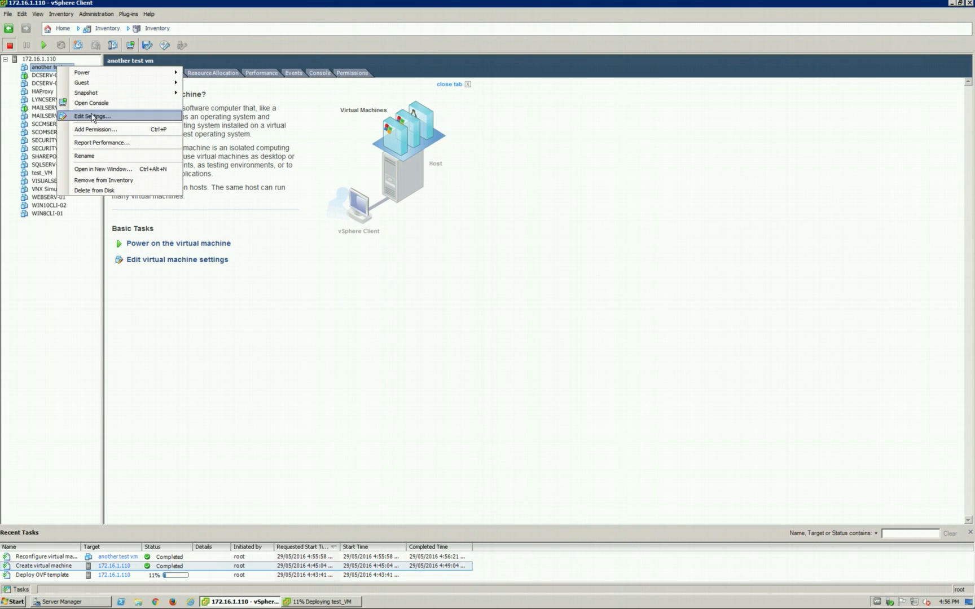
left_click(92, 116)
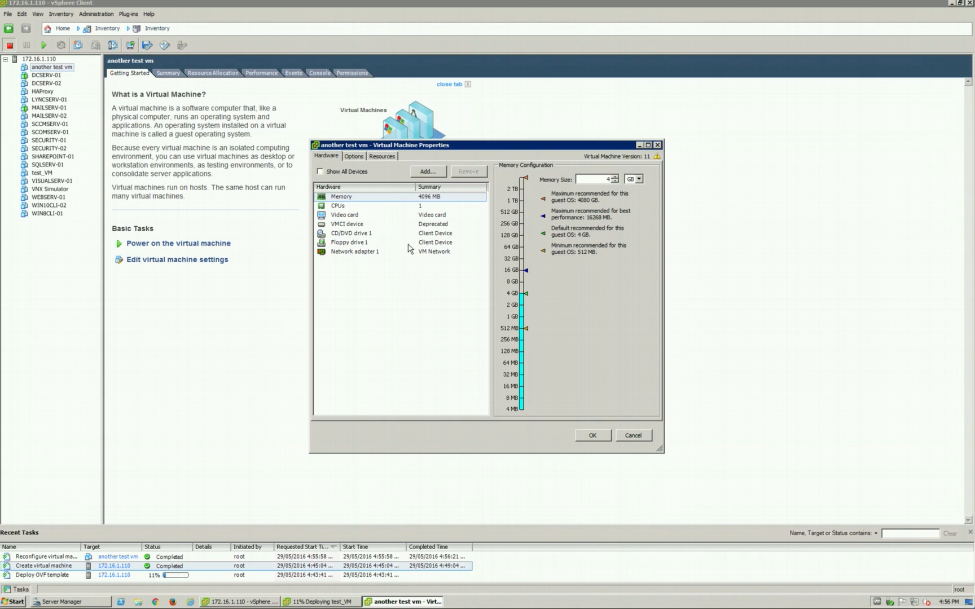
mouse_move(365, 268)
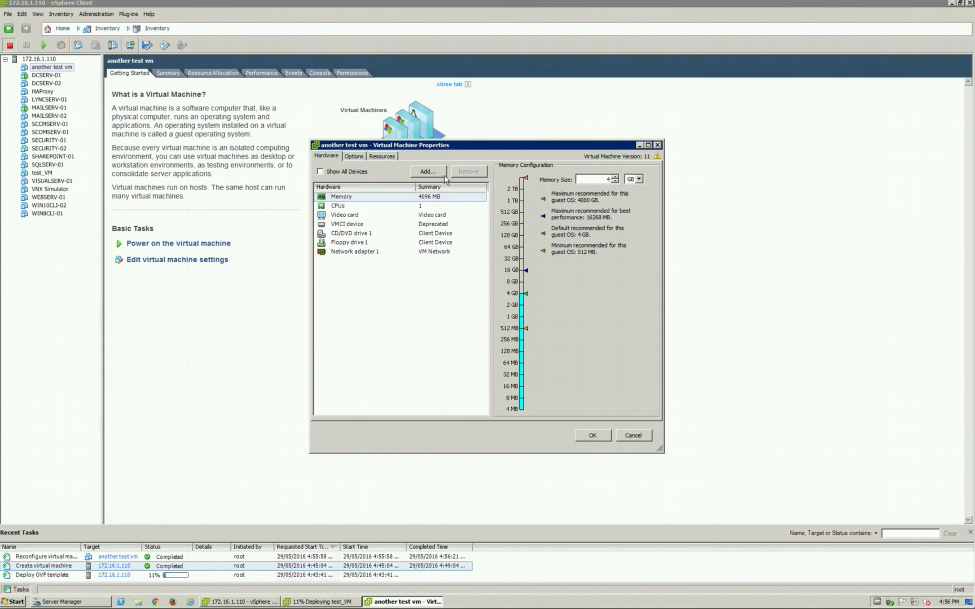
left_click(426, 171)
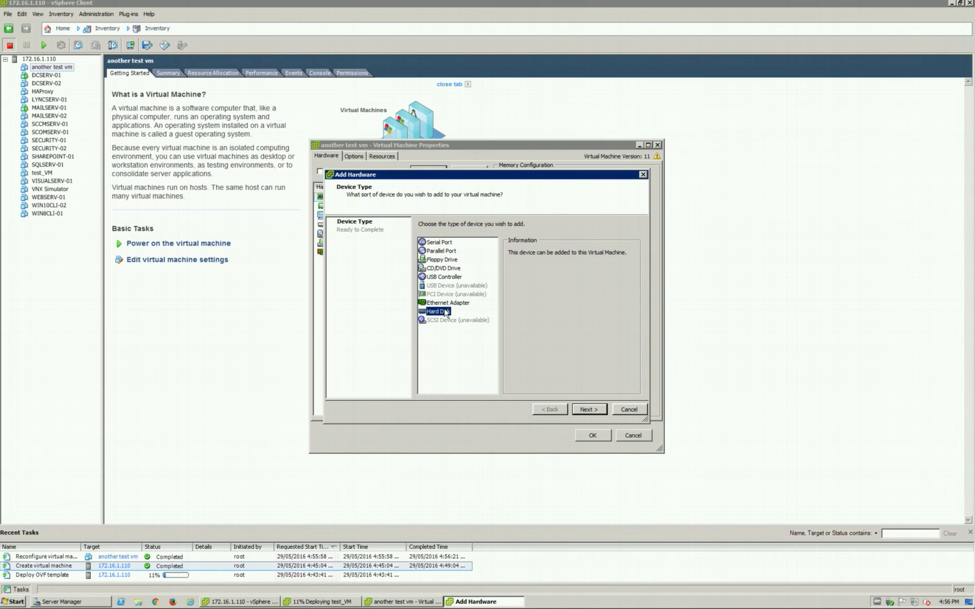
left_click(587, 409)
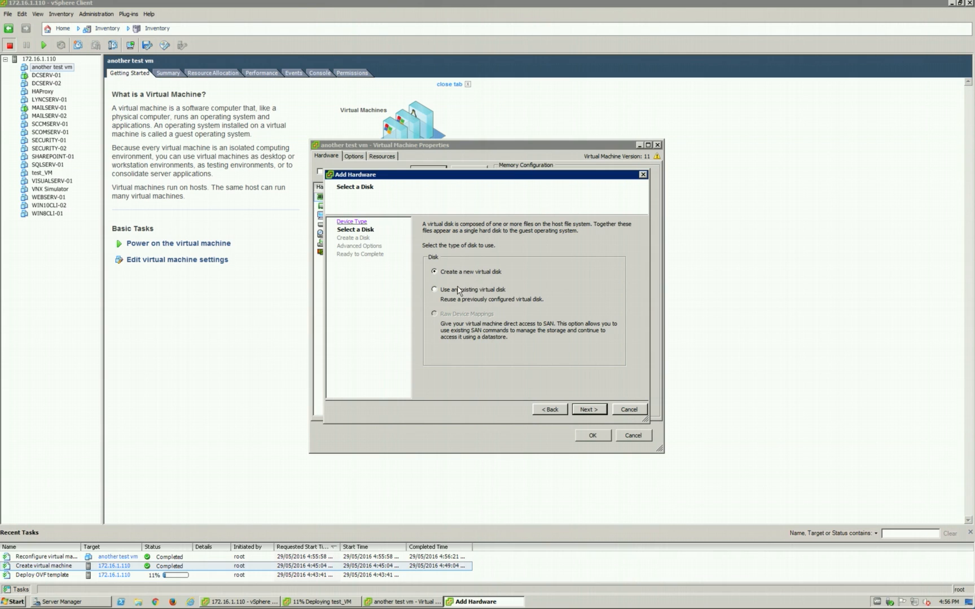
left_click(434, 289)
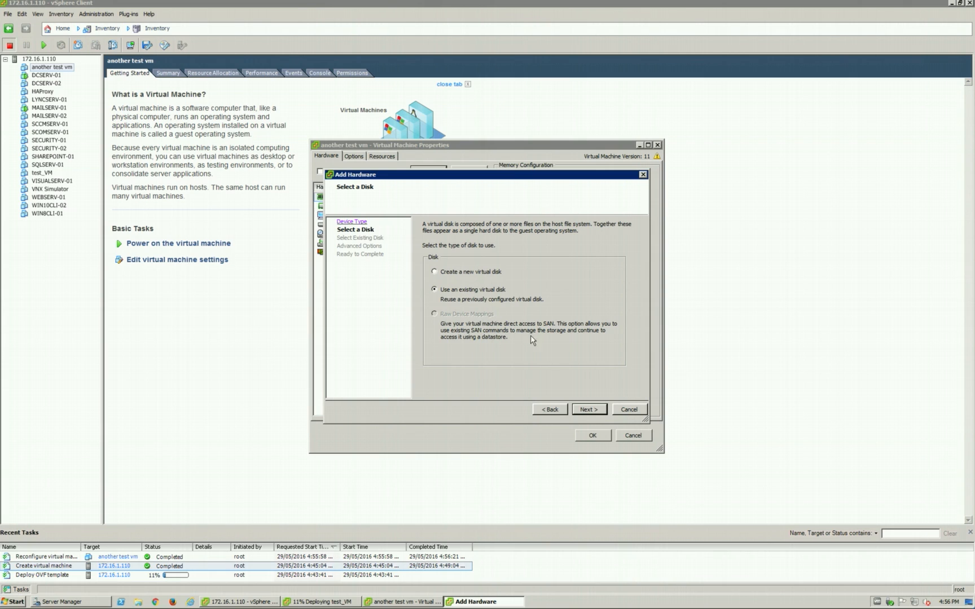
left_click(587, 409)
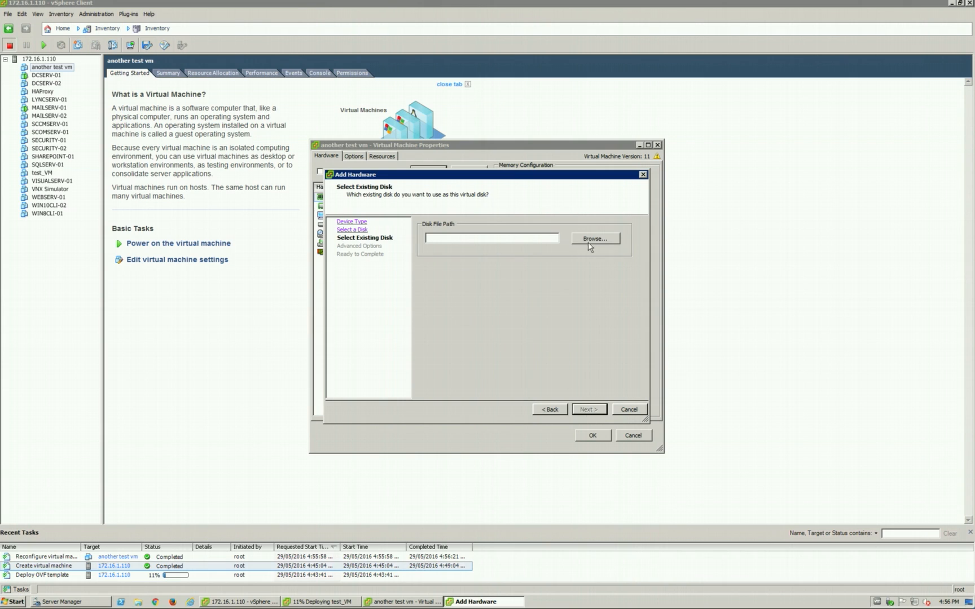
- Browse to [ReadyNAS] test/test.vmdk and choose it as the disk file
left_click(594, 238)
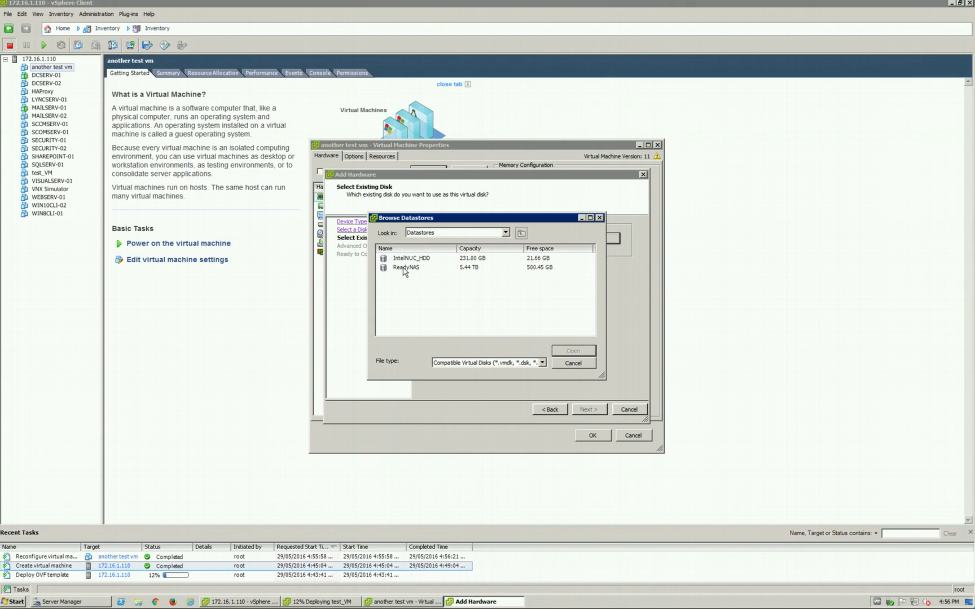
double_click(407, 267)
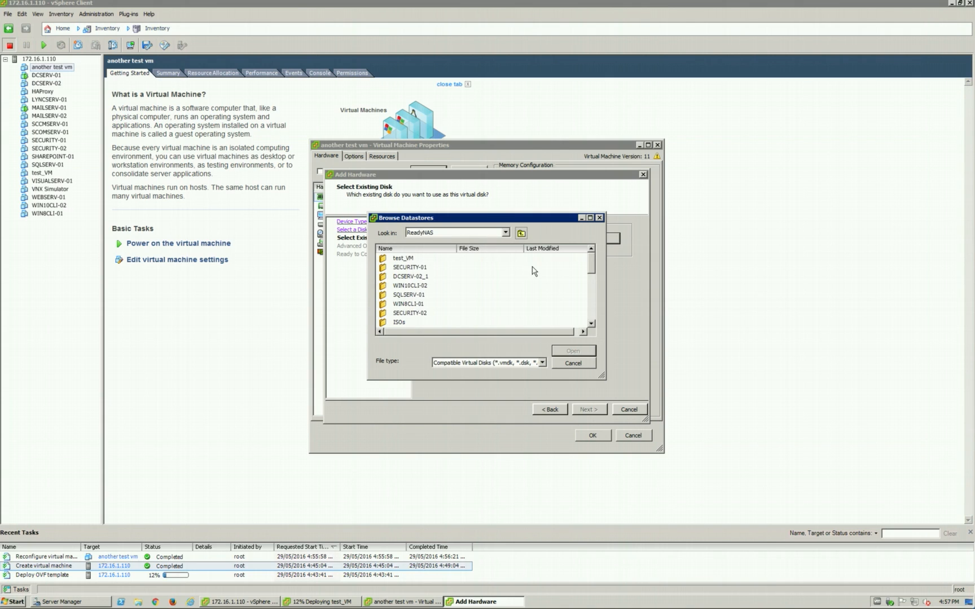
mouse_move(414, 256)
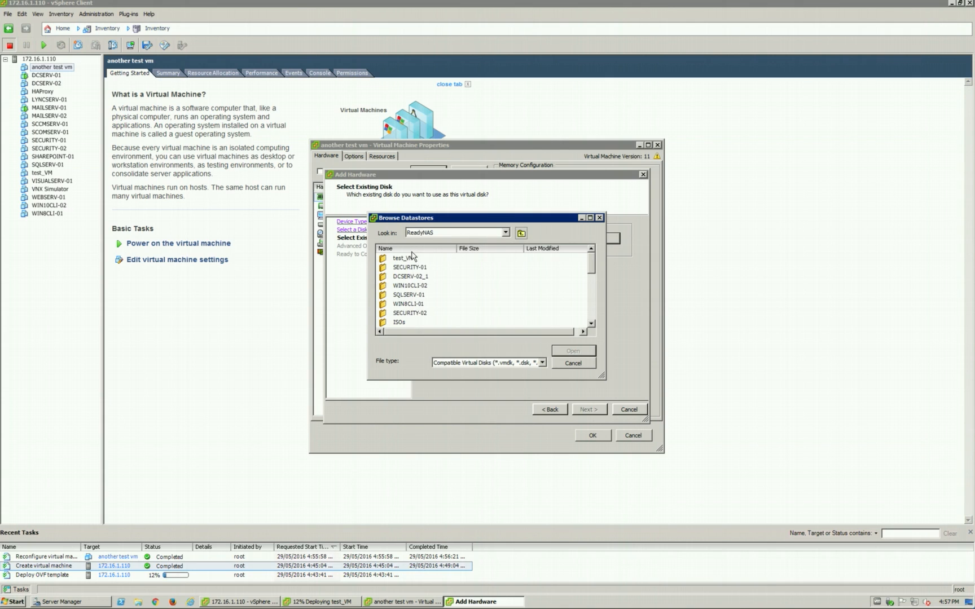
scroll("down", 3)
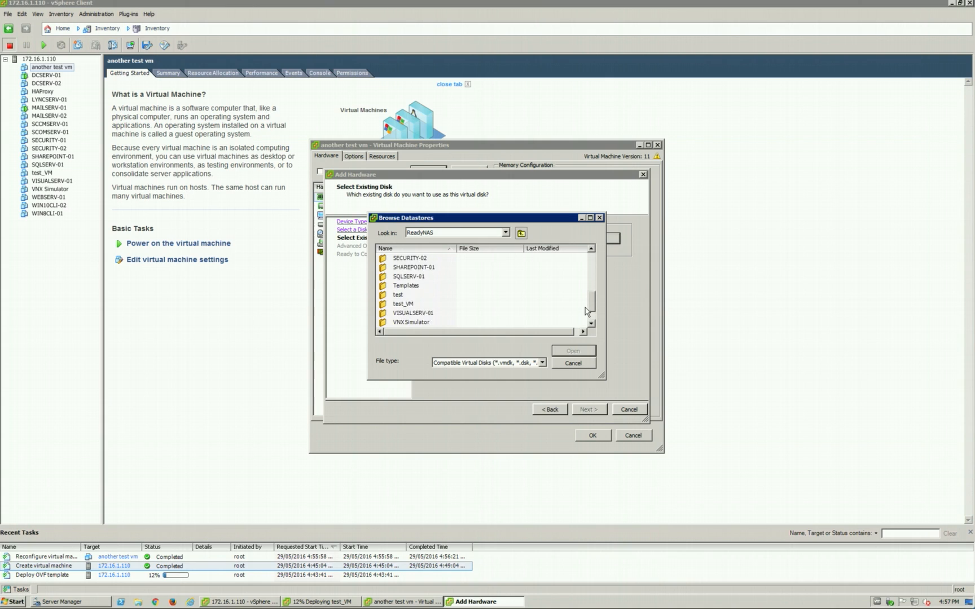
left_click(398, 285)
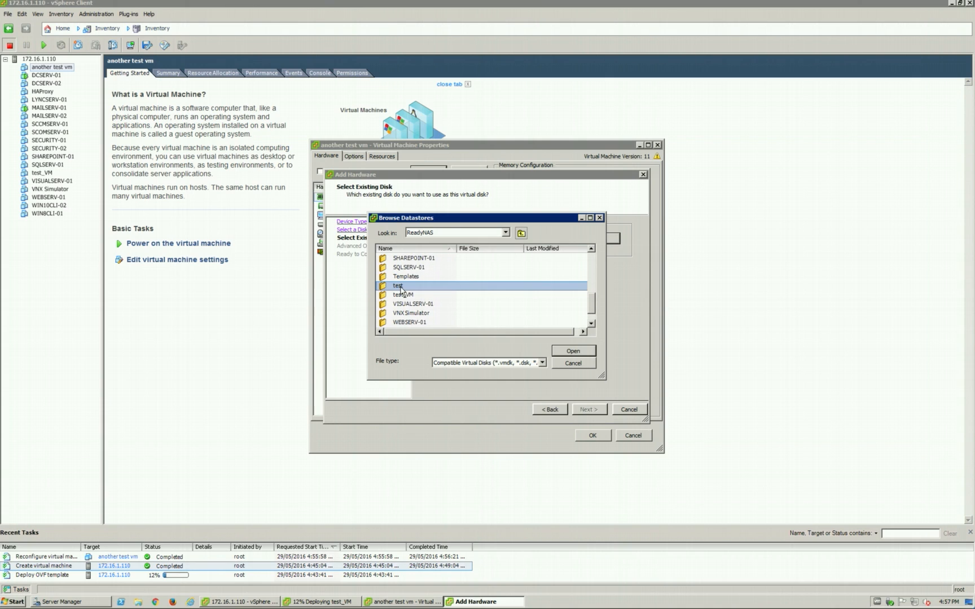
double_click(400, 286)
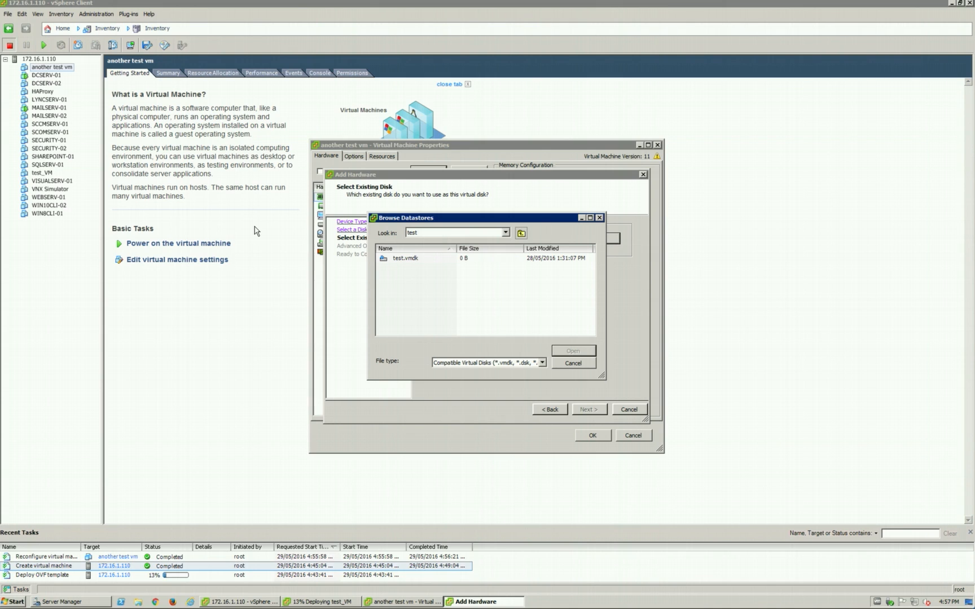
left_click(404, 258)
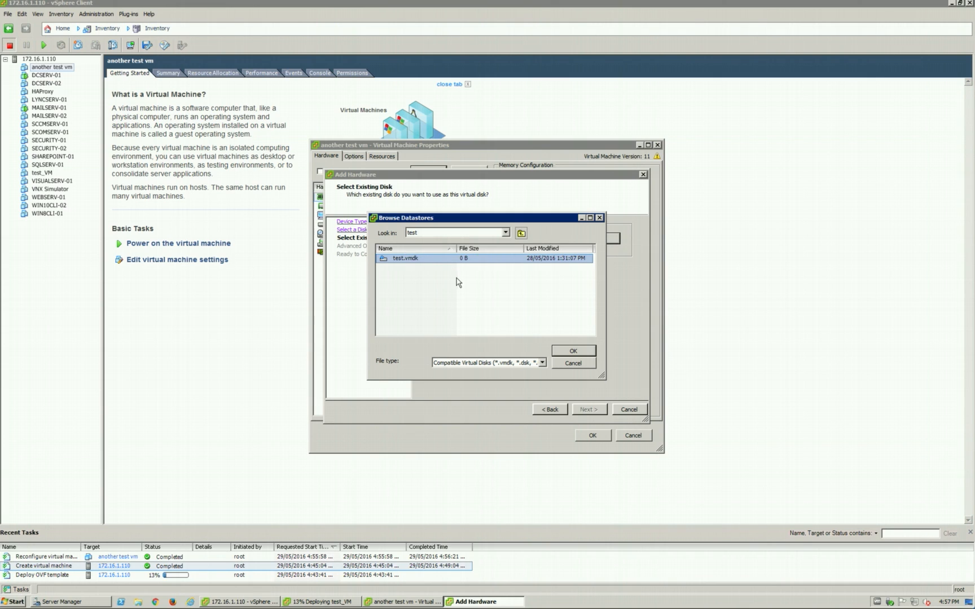
left_click(572, 350)
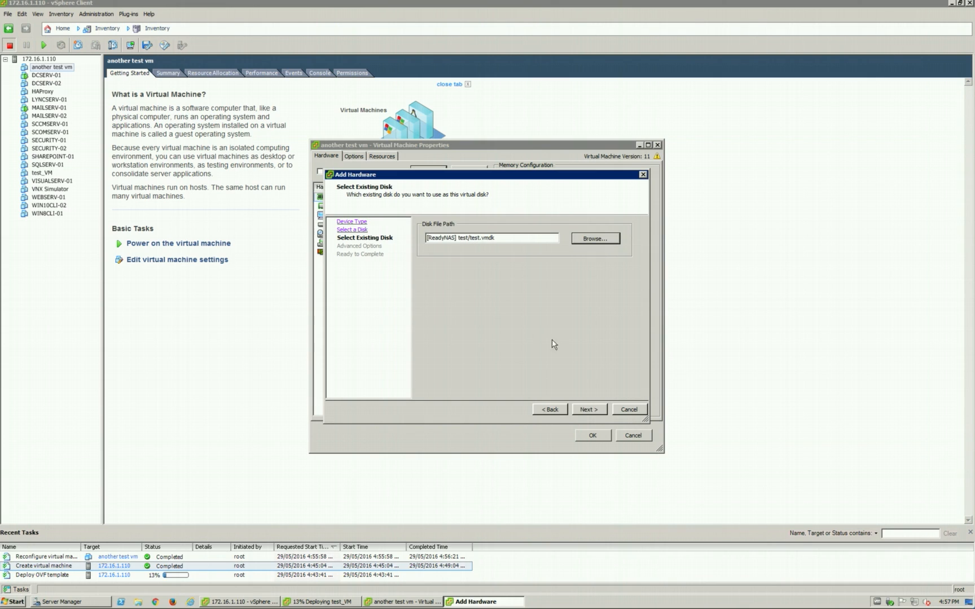
- Finish adding the test.vmdk hard disk and apply it to 'another test vm'
left_click(588, 409)
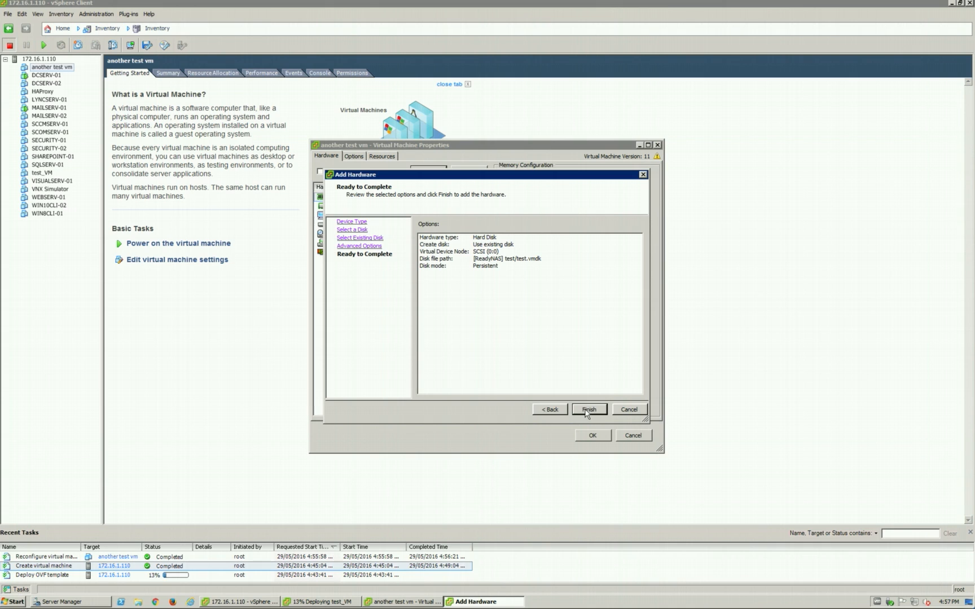
left_click(588, 409)
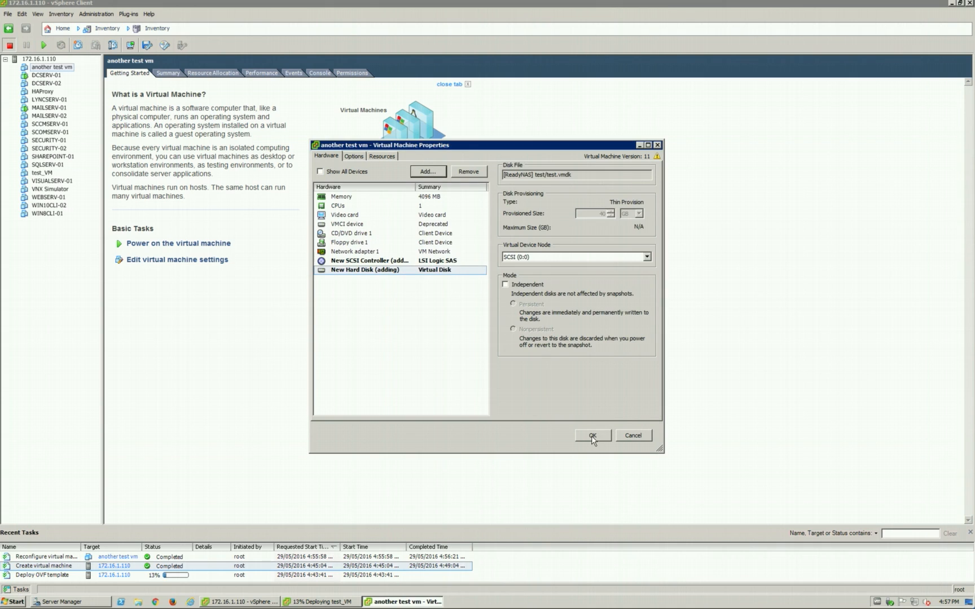
mouse_move(406, 278)
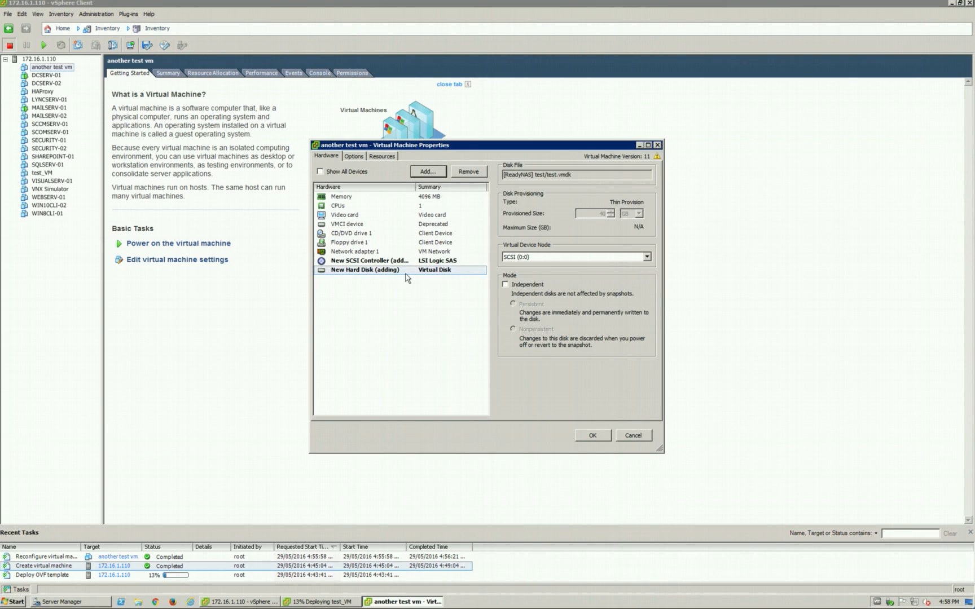
mouse_move(431, 284)
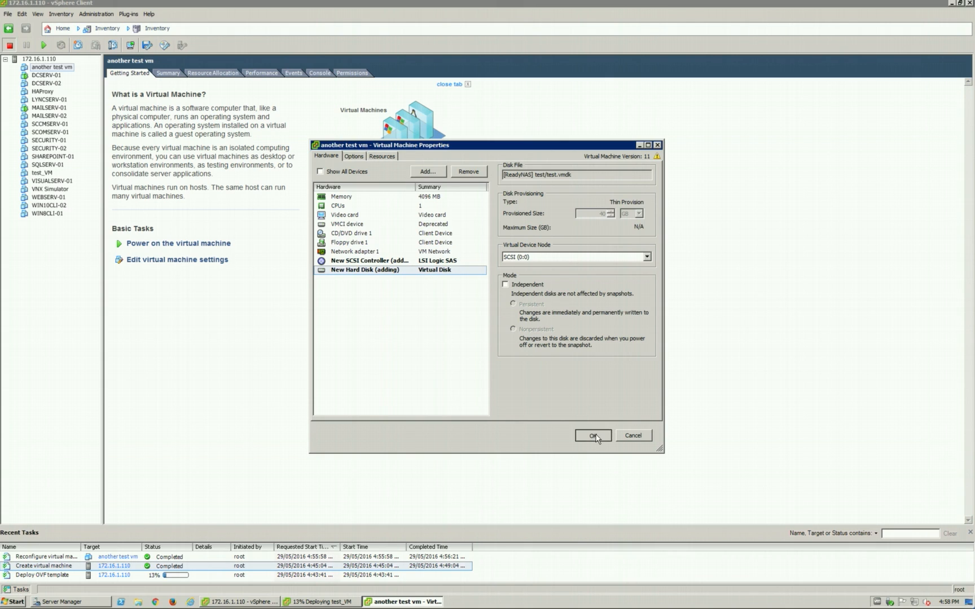
left_click(591, 435)
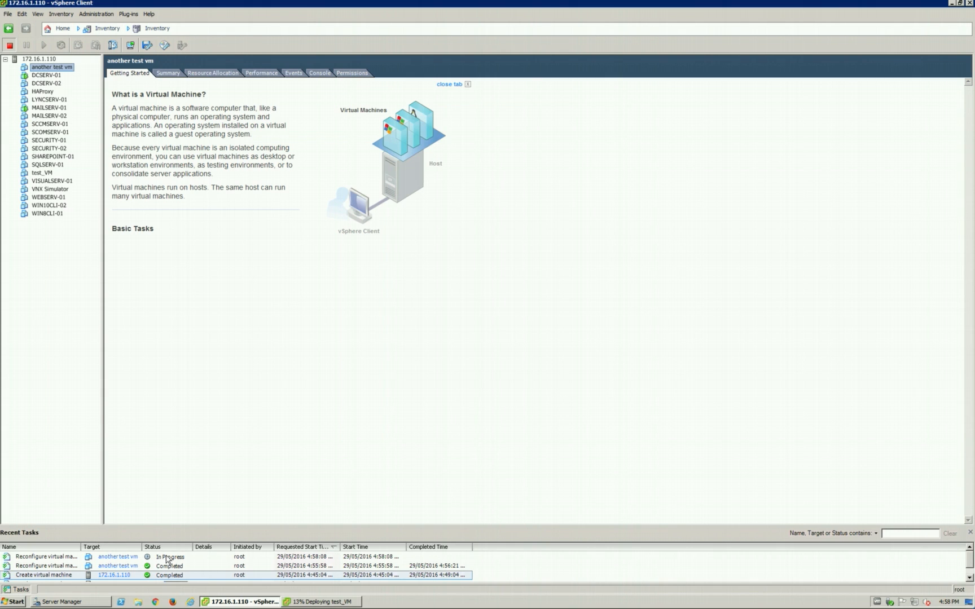
mouse_move(260, 518)
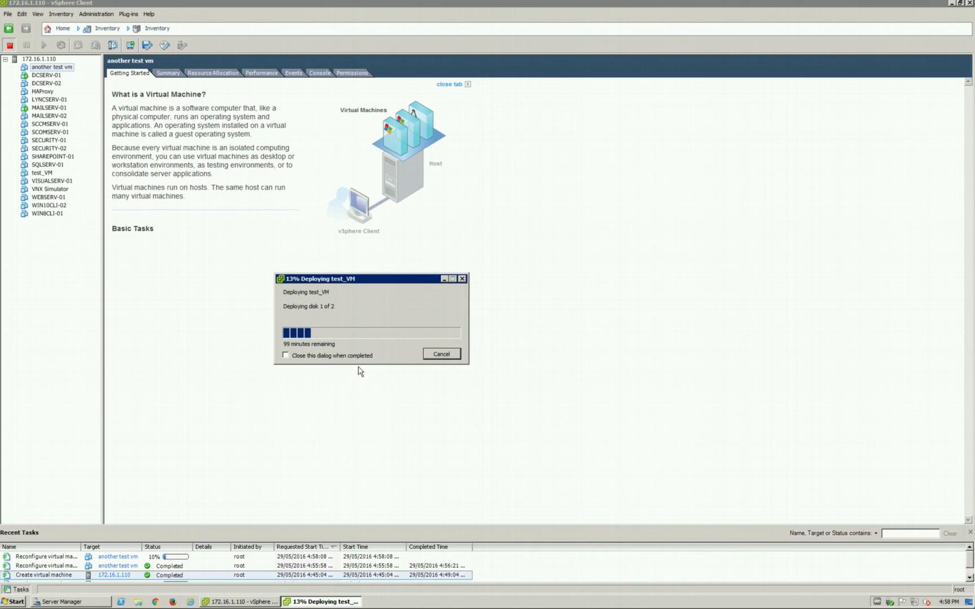
mouse_move(401, 336)
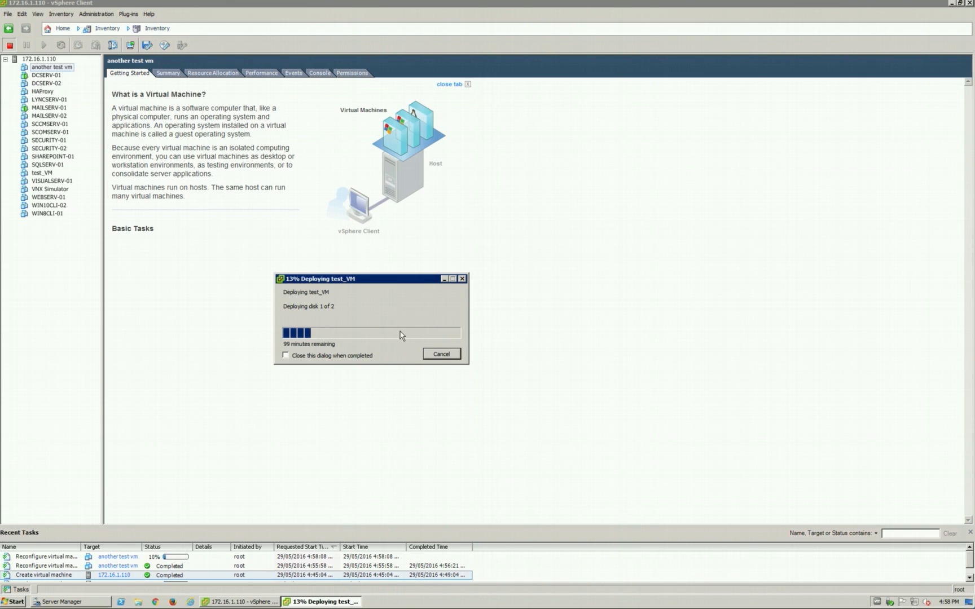